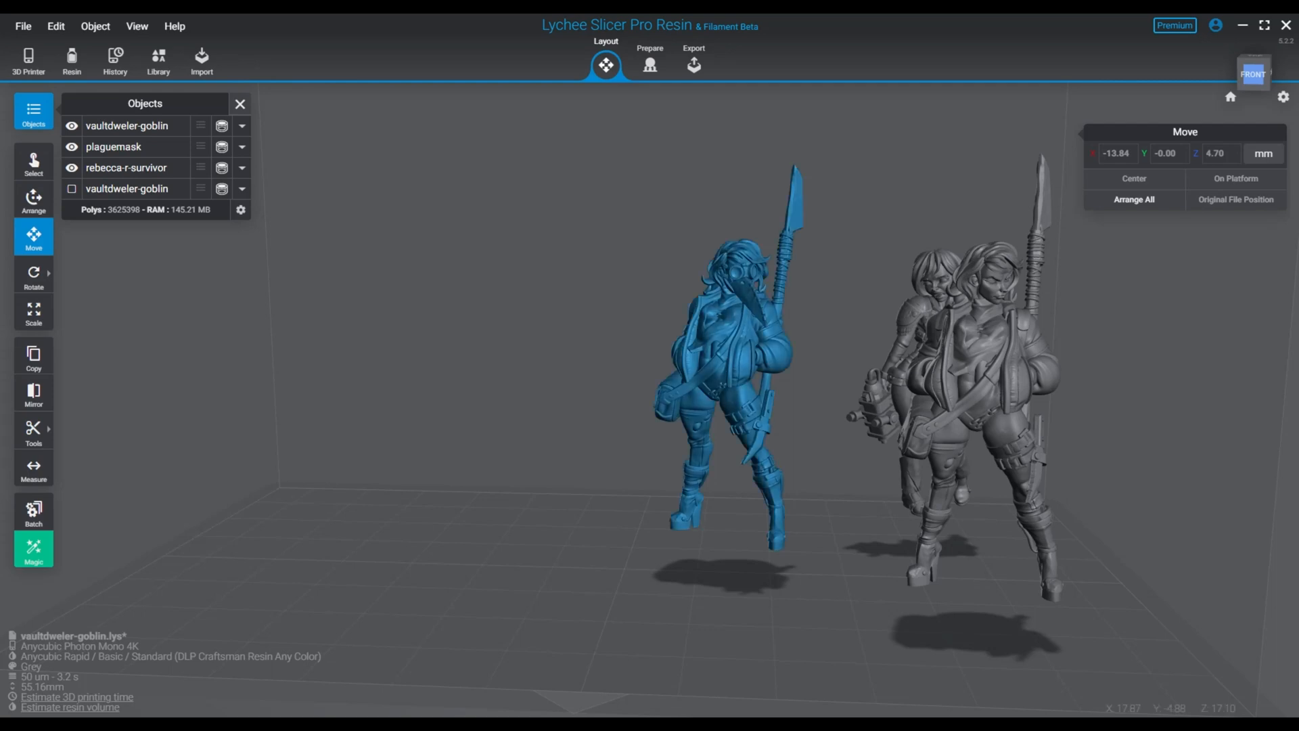
# Move the plaguemask figure apart, rotate the goblin on X, and go to the Prepare Hollow panel
pyautogui.click(113, 146)
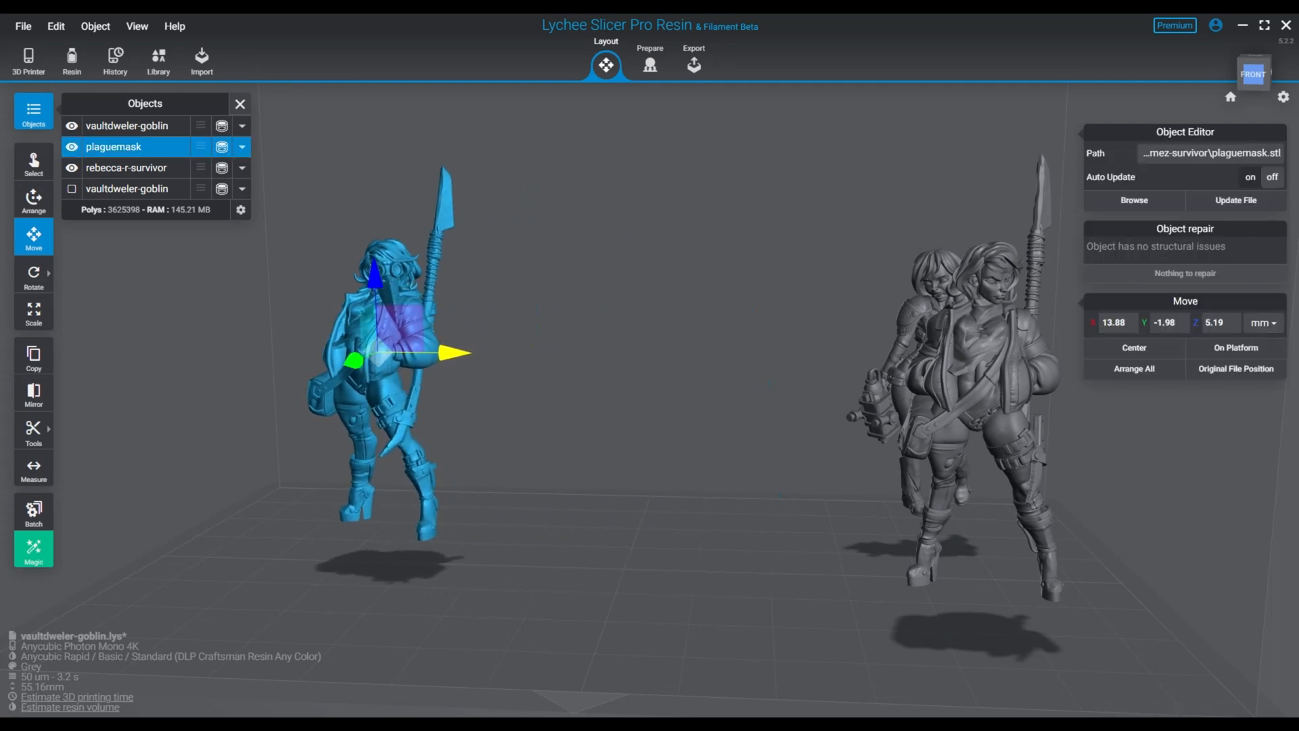
pyautogui.click(127, 168)
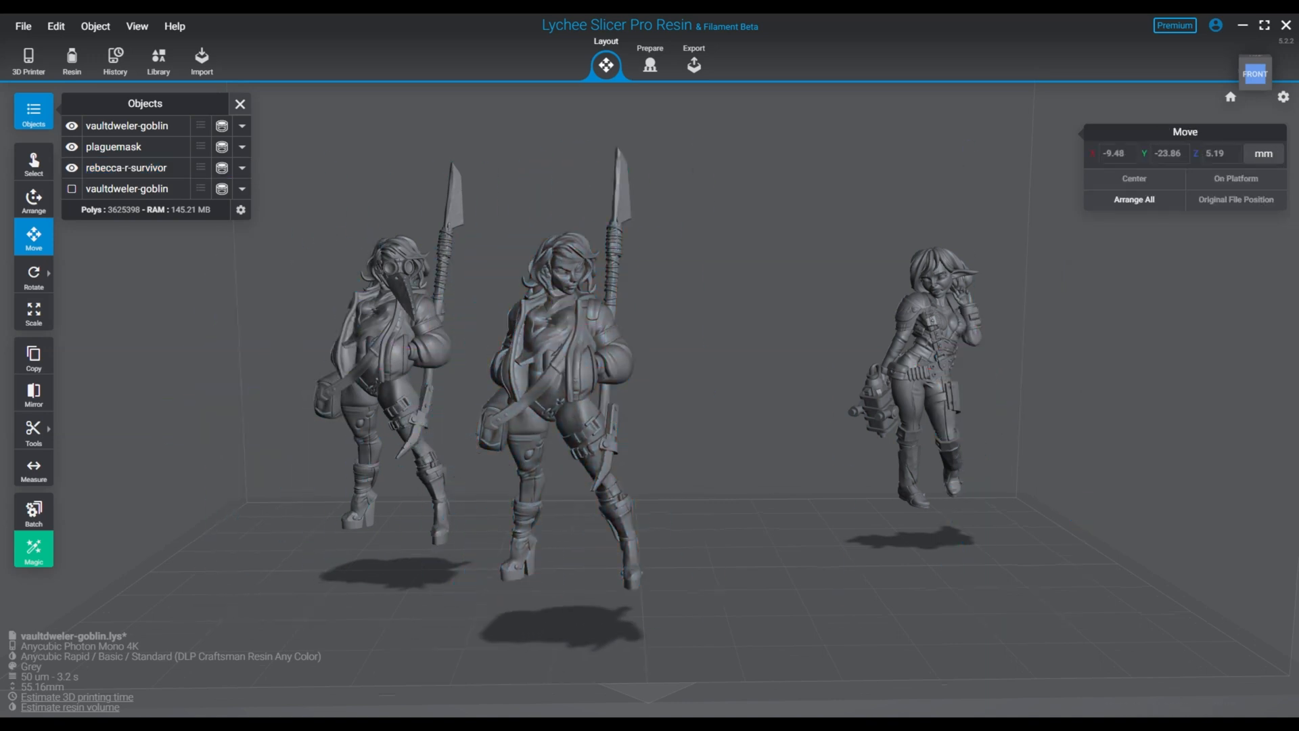
pyautogui.click(126, 168)
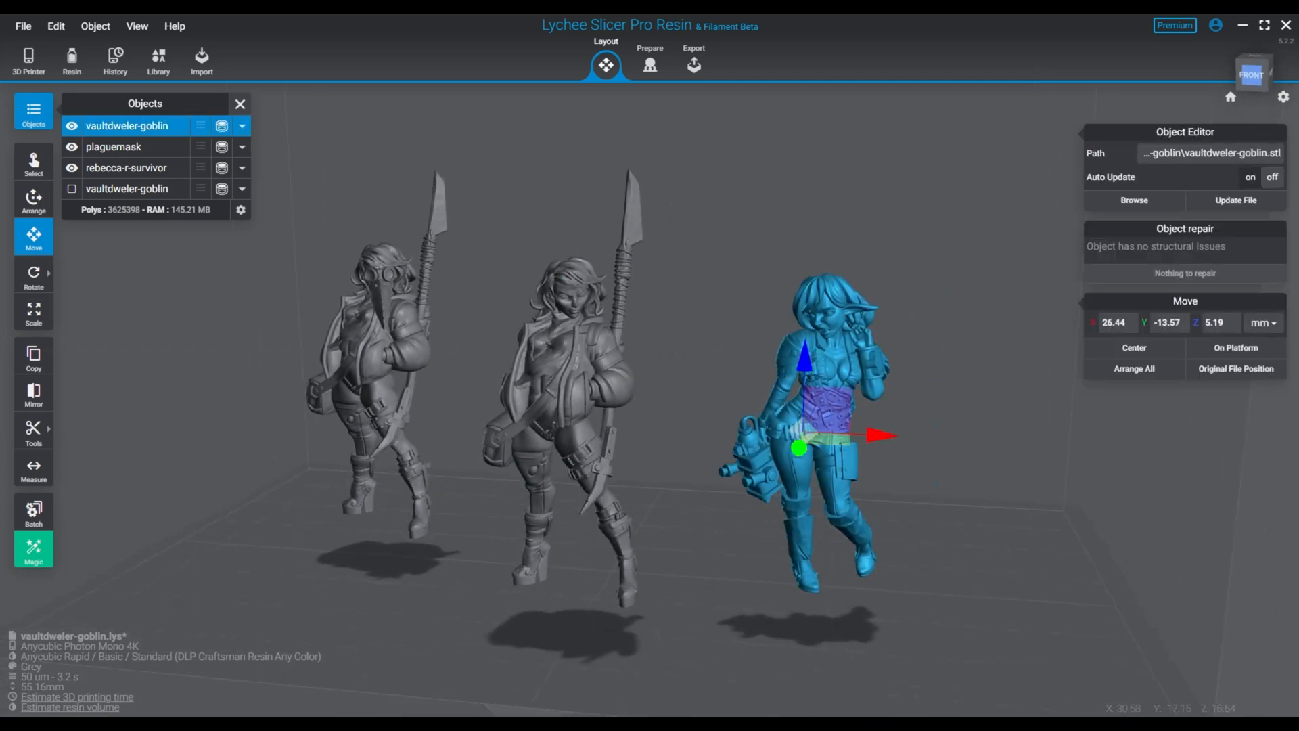
pyautogui.click(33, 276)
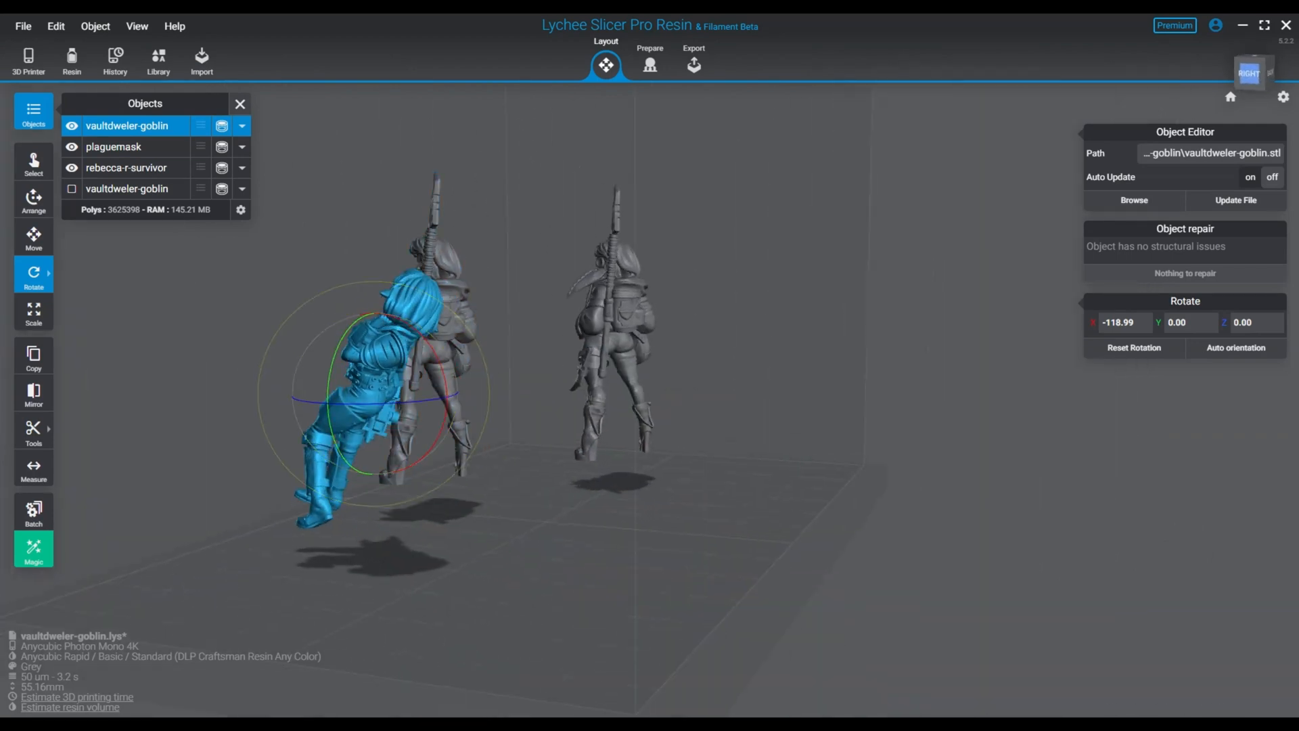
pyautogui.click(650, 59)
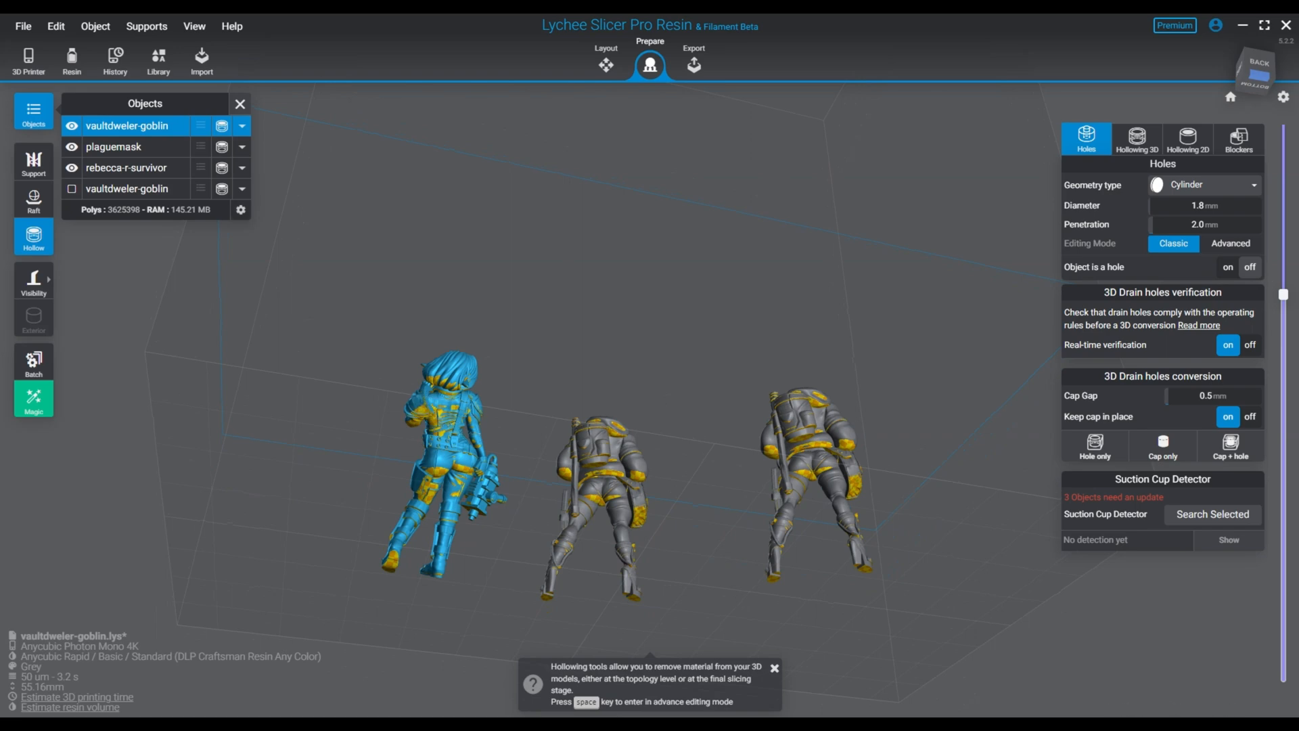
# Inspect the figures in the Support stage, then return to Layout to rotate the survivor
pyautogui.click(34, 162)
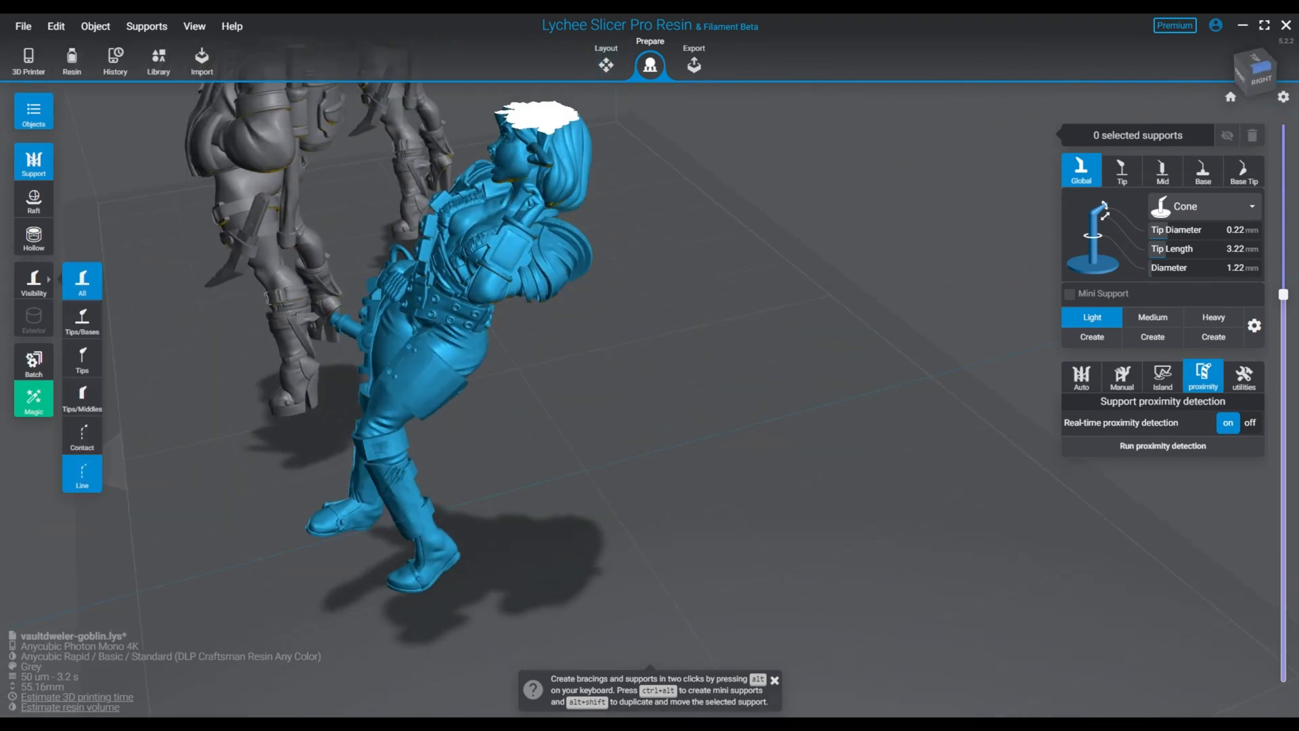
pyautogui.click(607, 64)
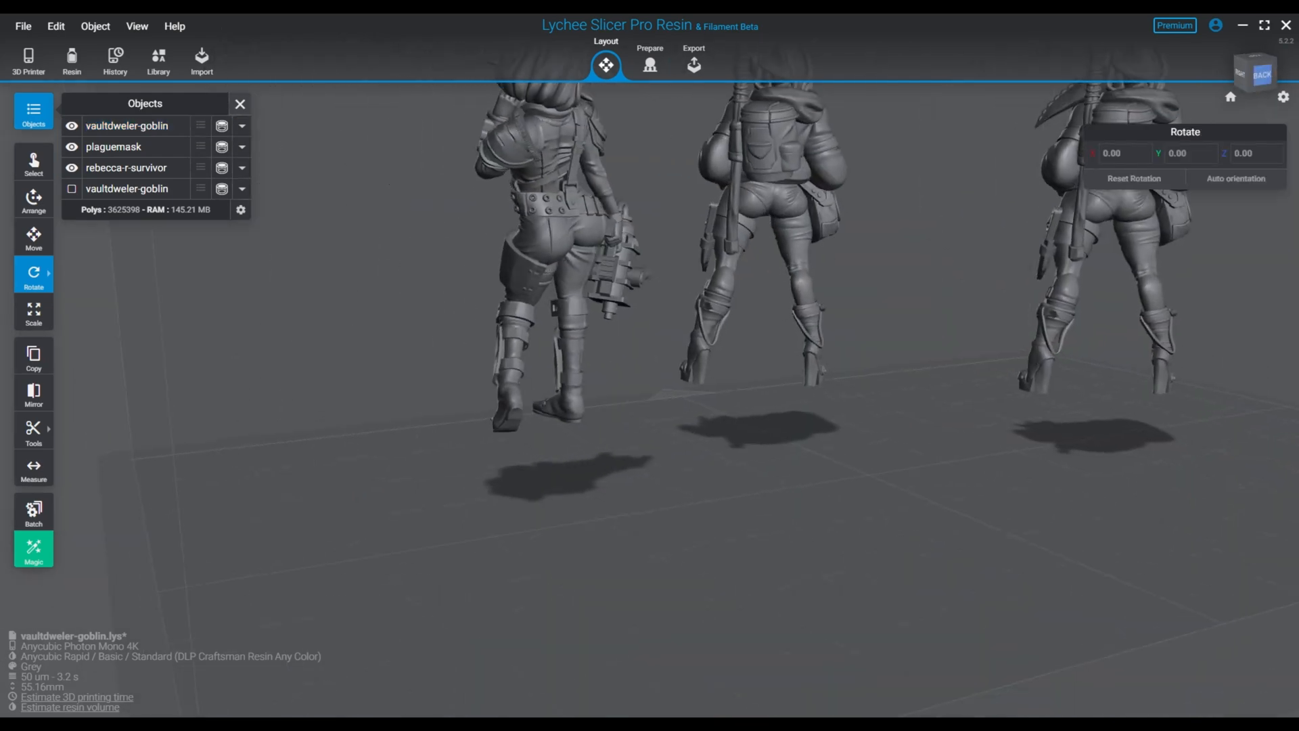
pyautogui.click(650, 65)
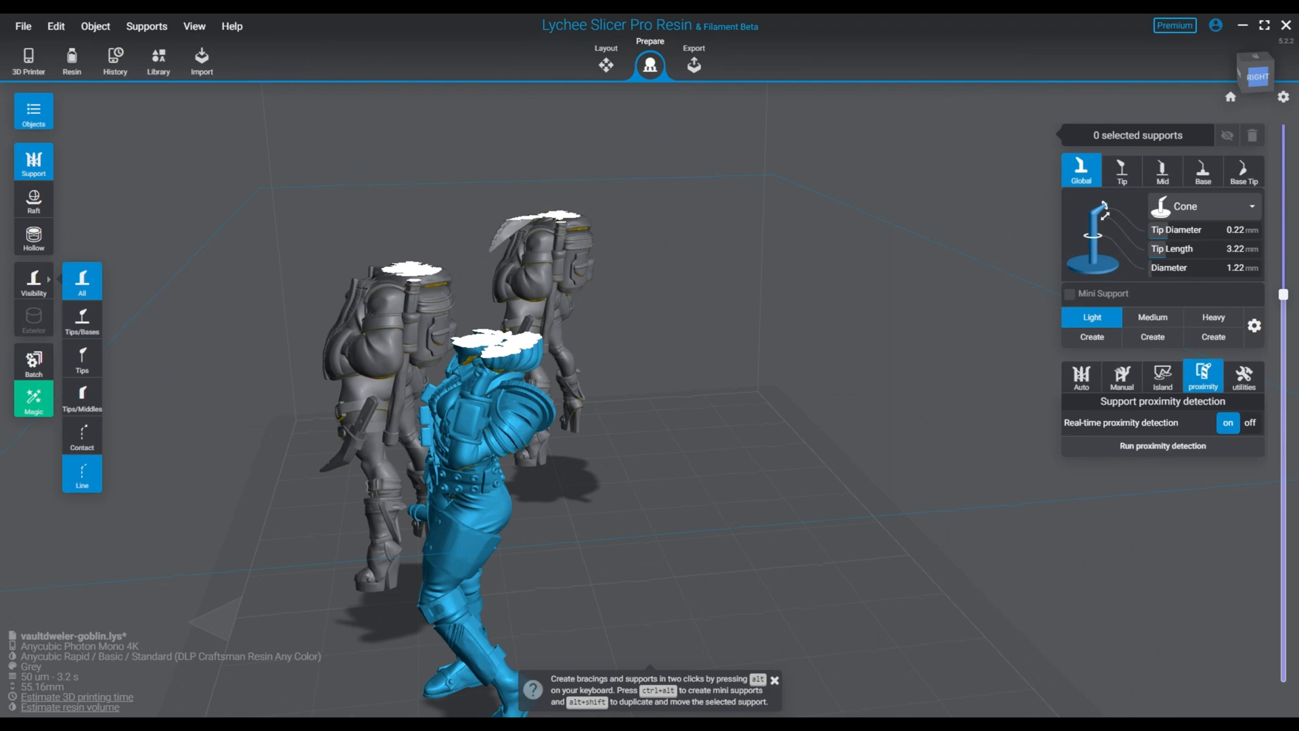
pyautogui.click(33, 111)
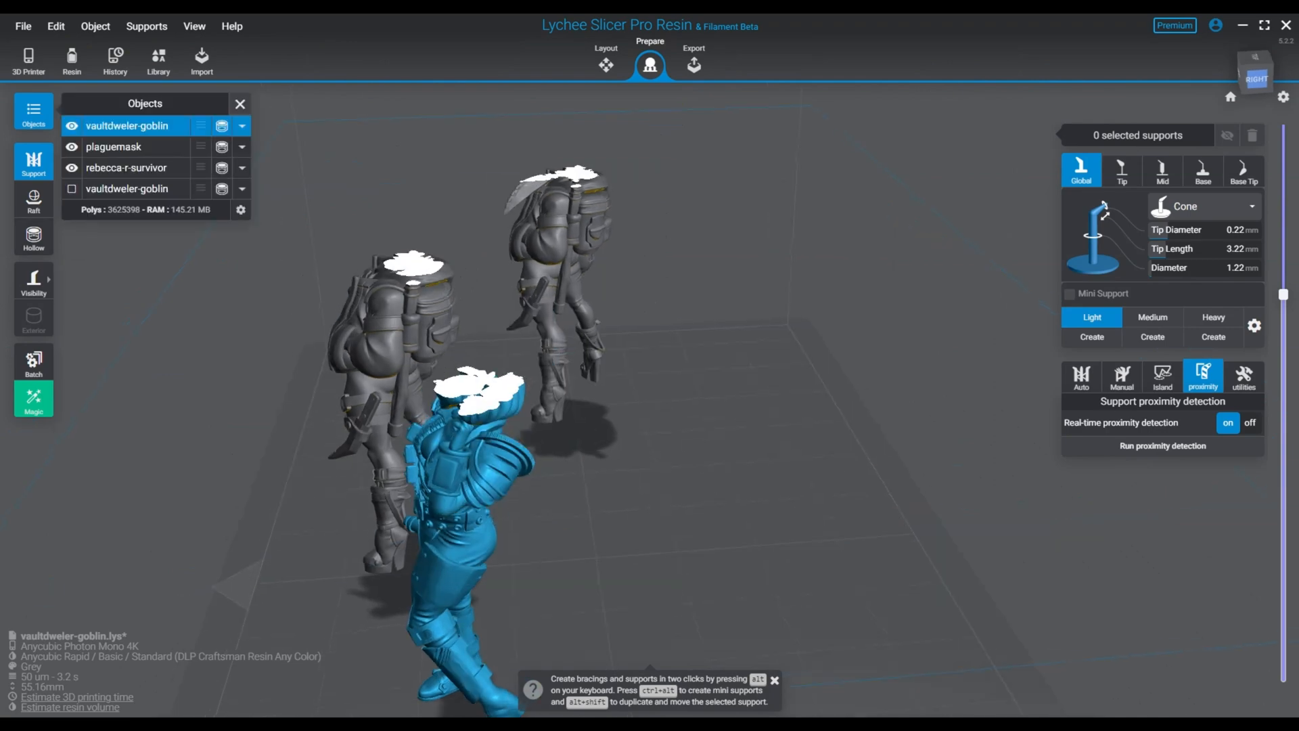
pyautogui.click(606, 60)
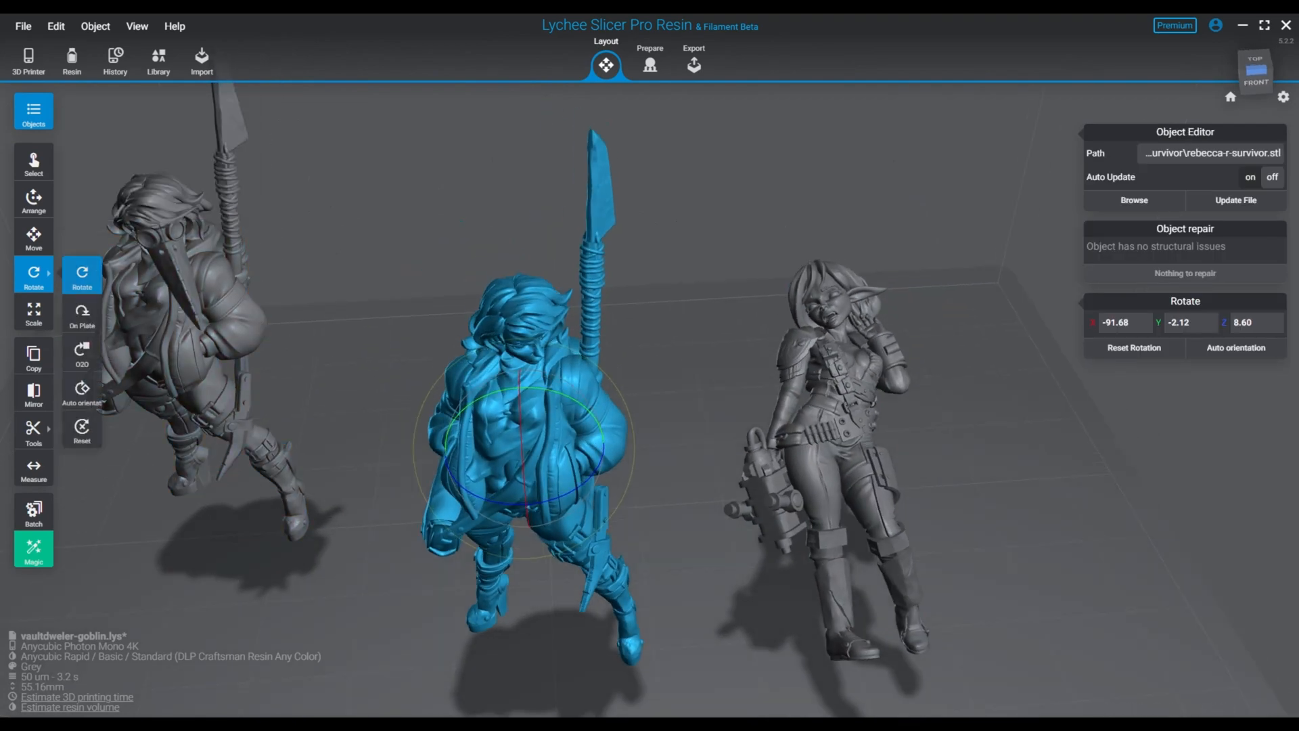
# Tip the survivor back about -92° on X, move it, and make one copy of vaultdweler-goblin
pyautogui.click(32, 238)
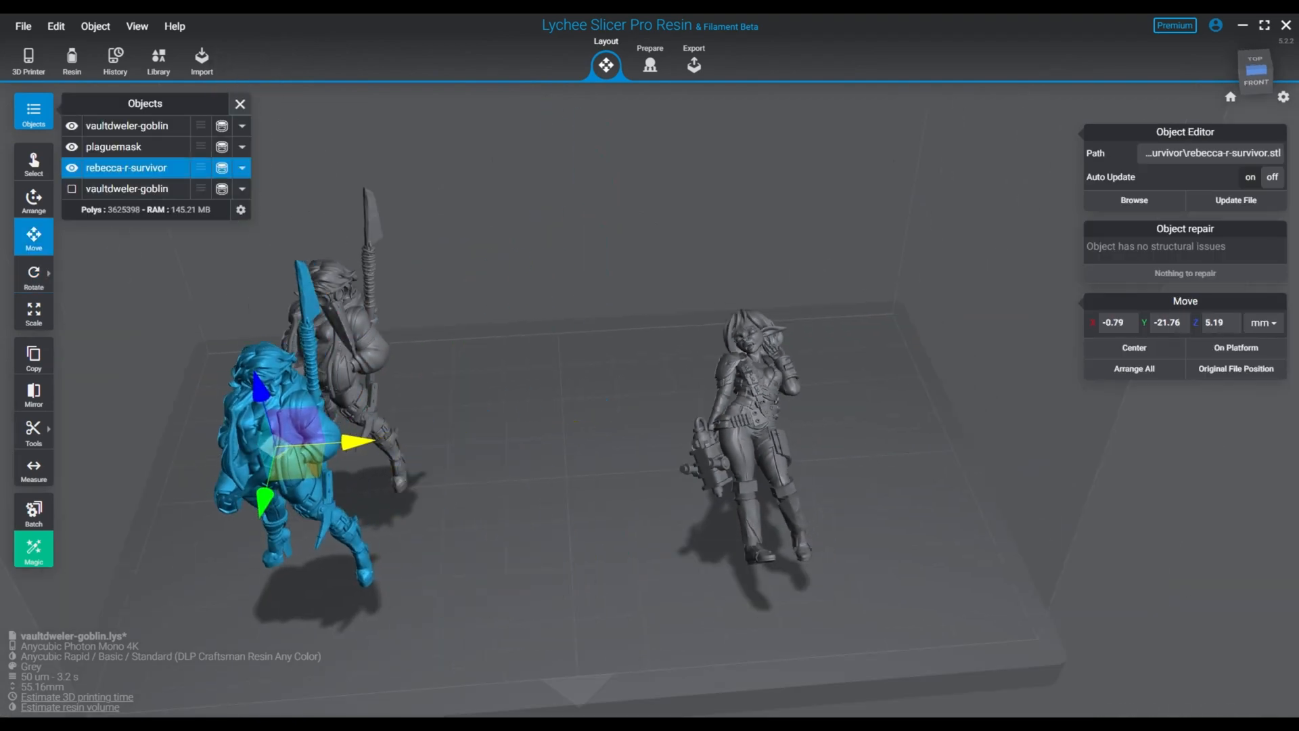
pyautogui.click(114, 147)
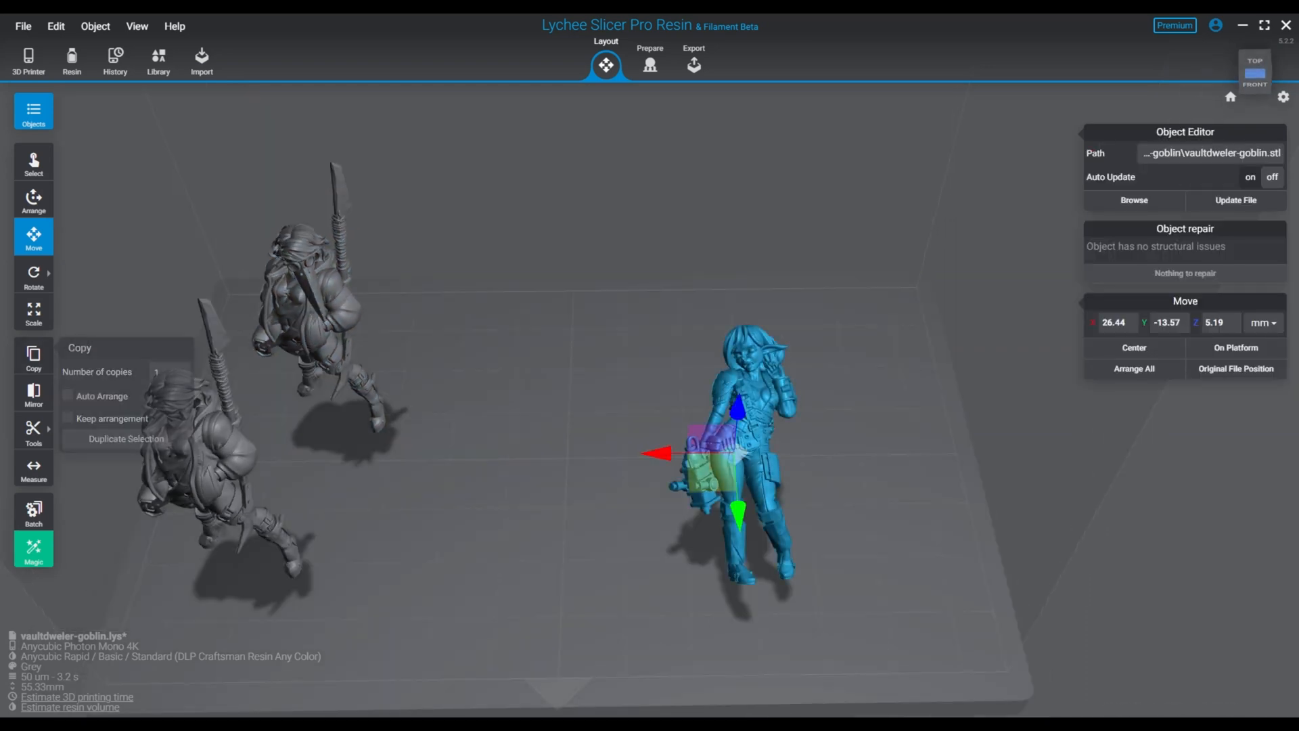
pyautogui.click(126, 438)
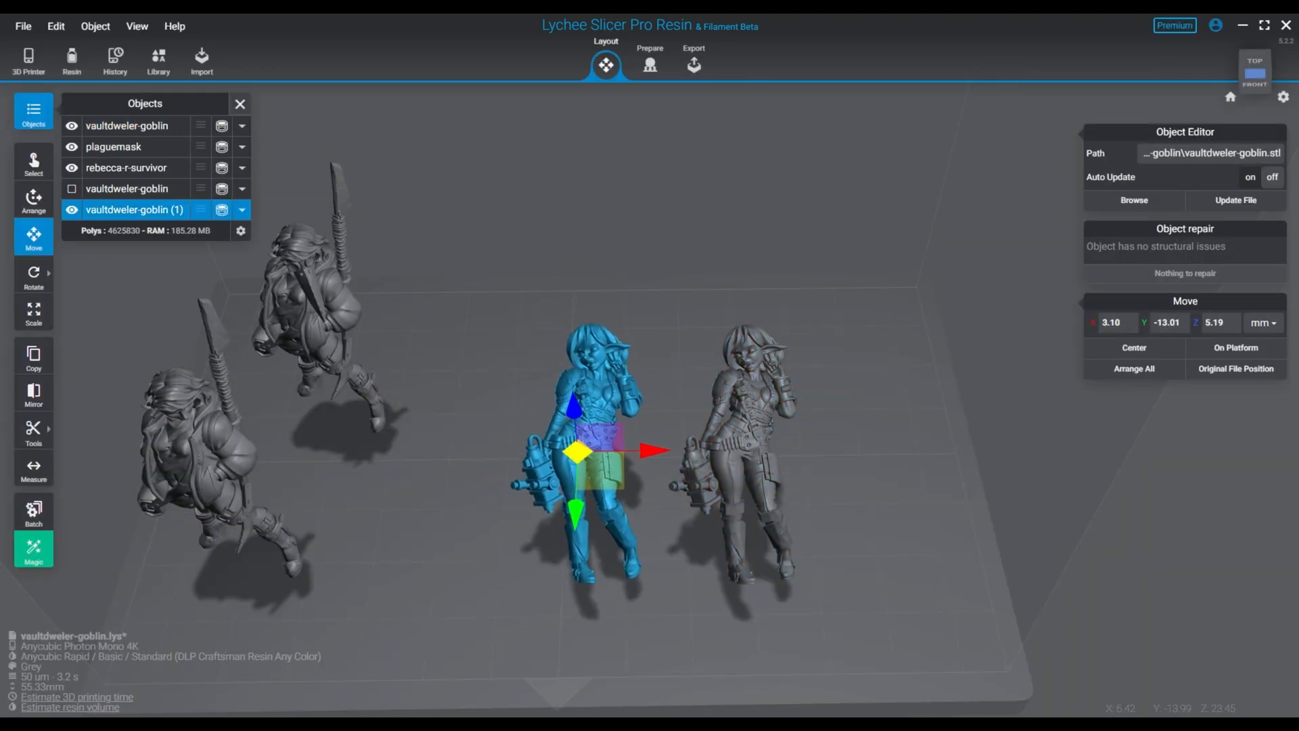
pyautogui.click(33, 275)
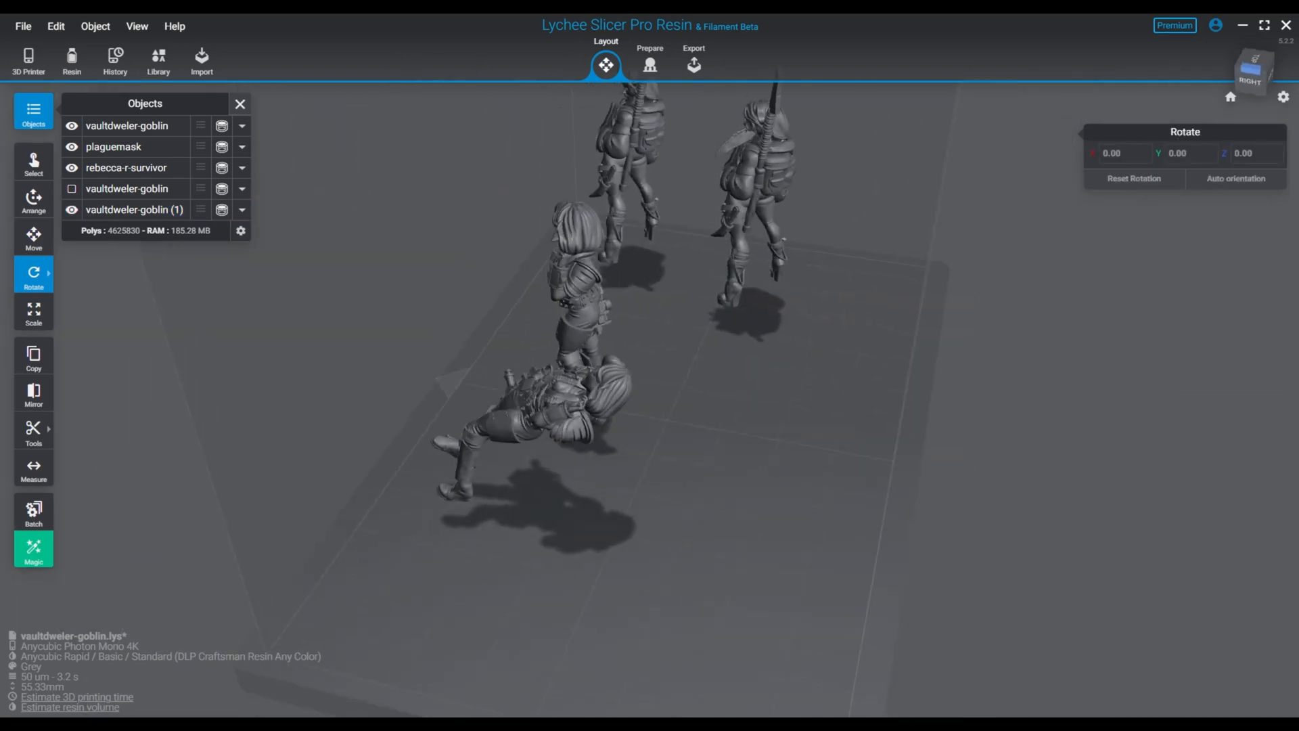
pyautogui.click(649, 65)
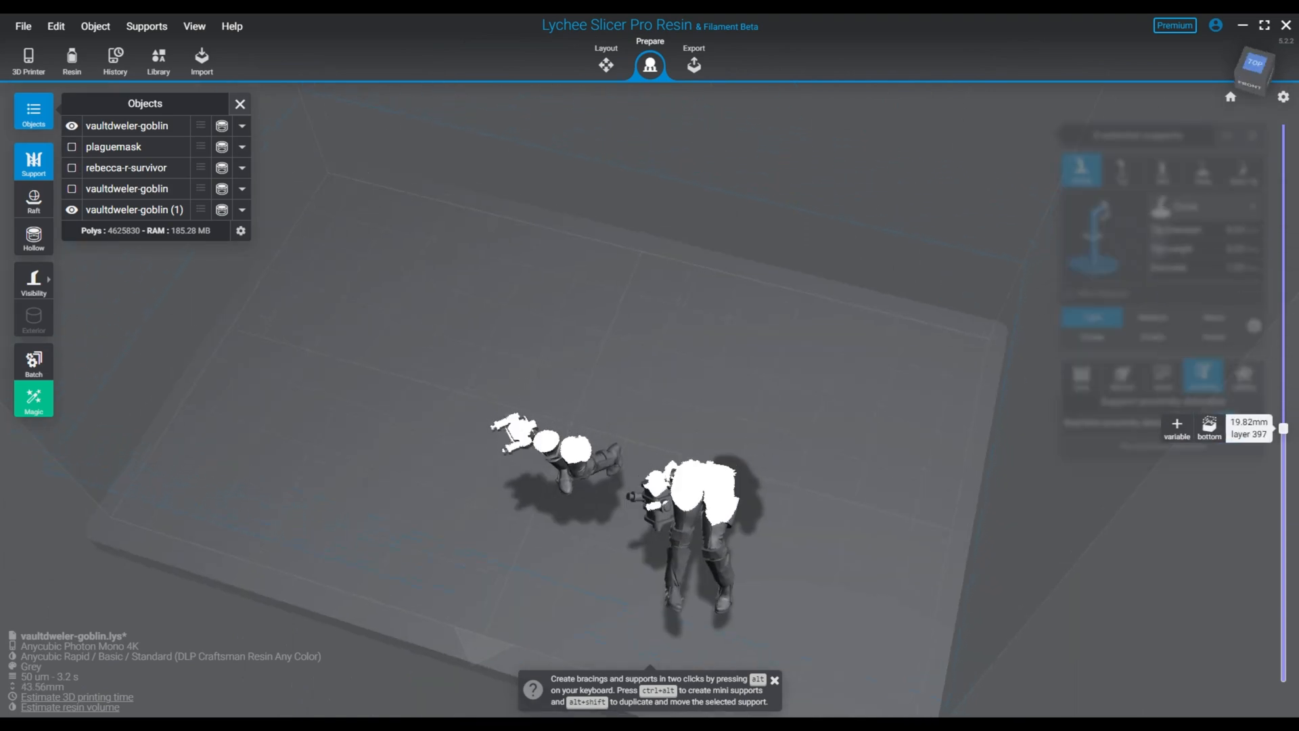
# Step through the two goblin copies' slice layers to flag the badly oriented copy, then show the full models
pyautogui.moveTo(1286, 429); pyautogui.dragTo(1286, 571)
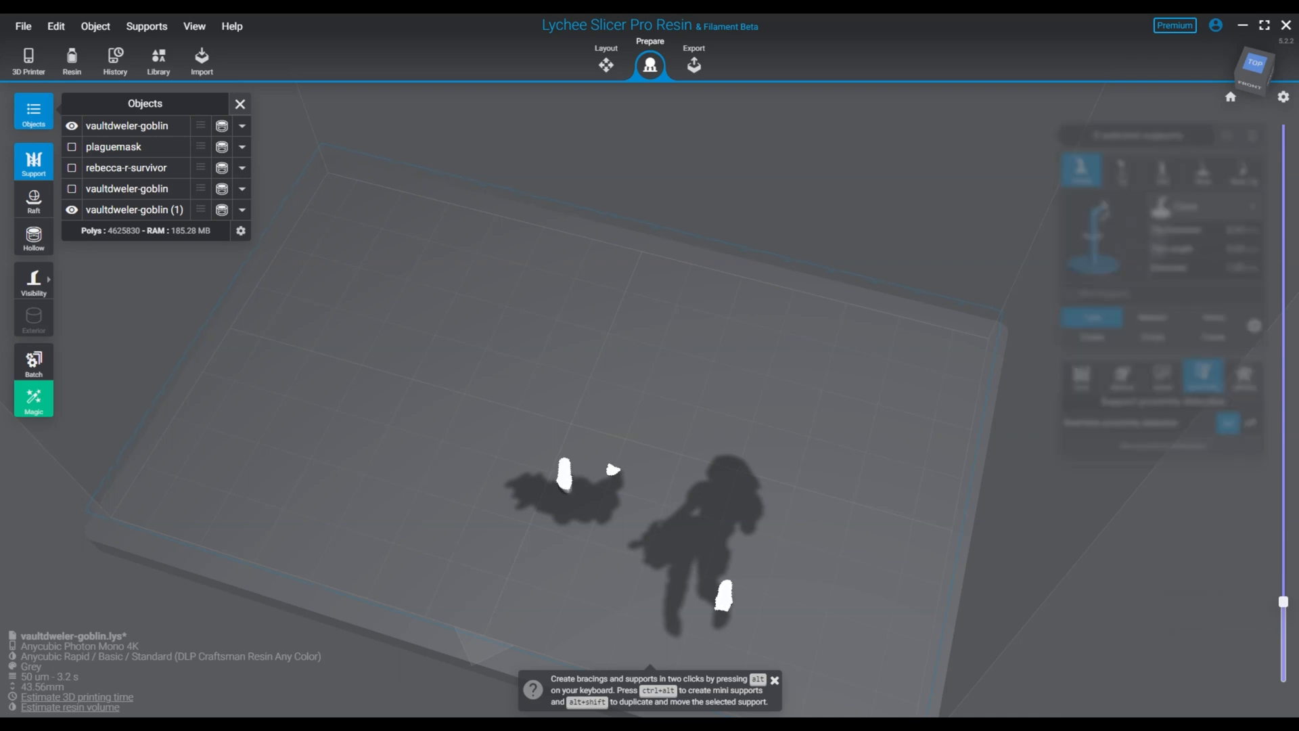
pyautogui.click(670, 593)
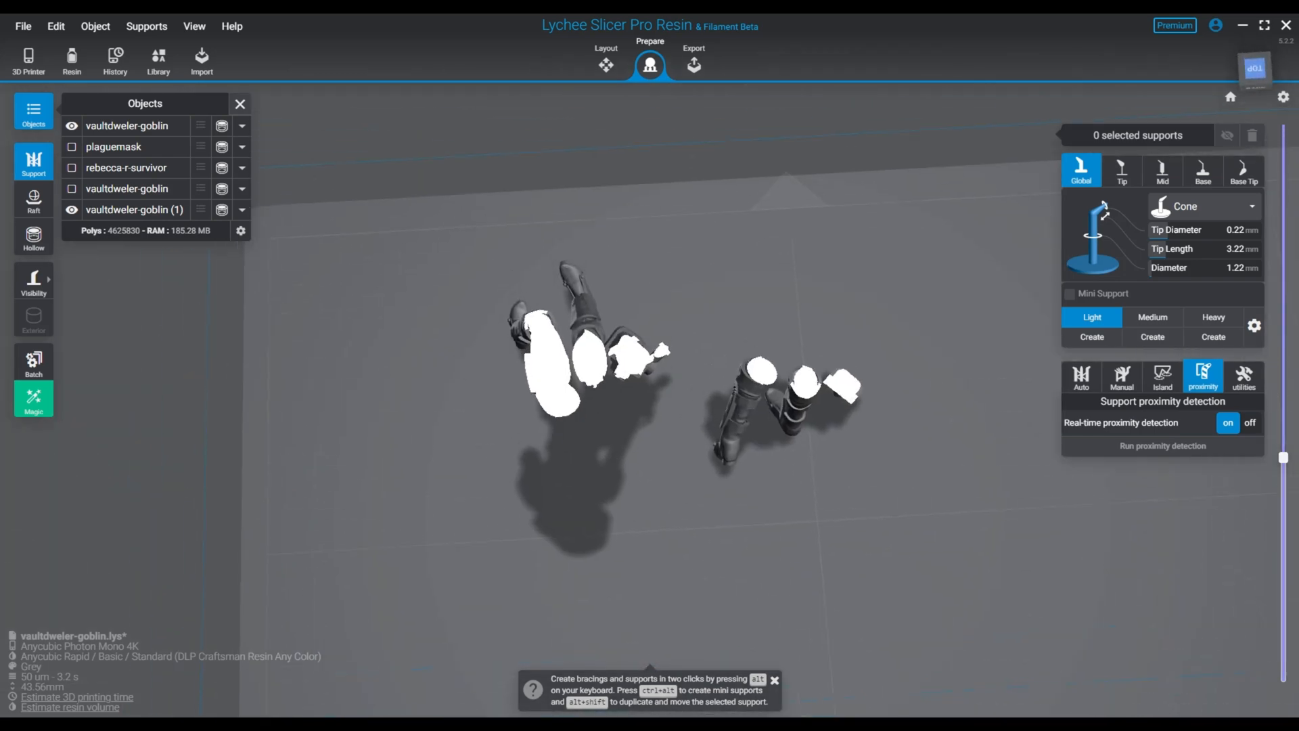
pyautogui.click(754, 406)
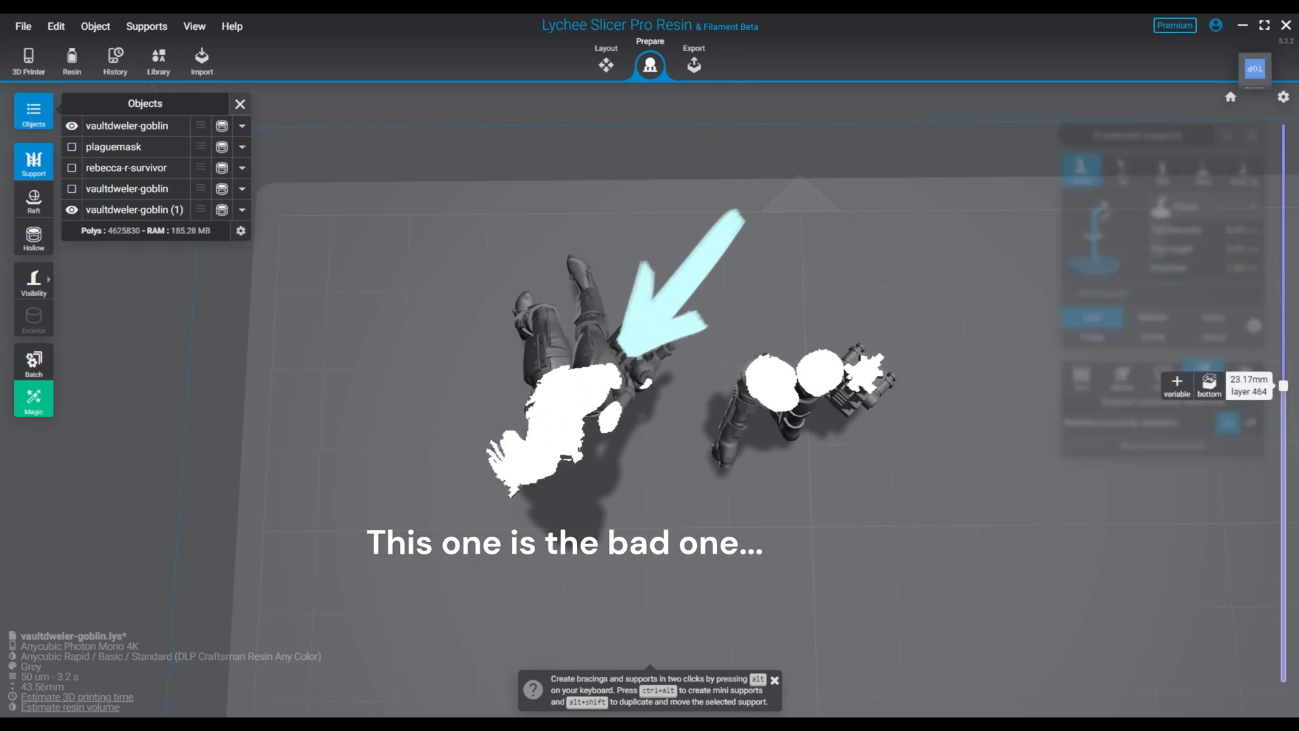
pyautogui.click(33, 161)
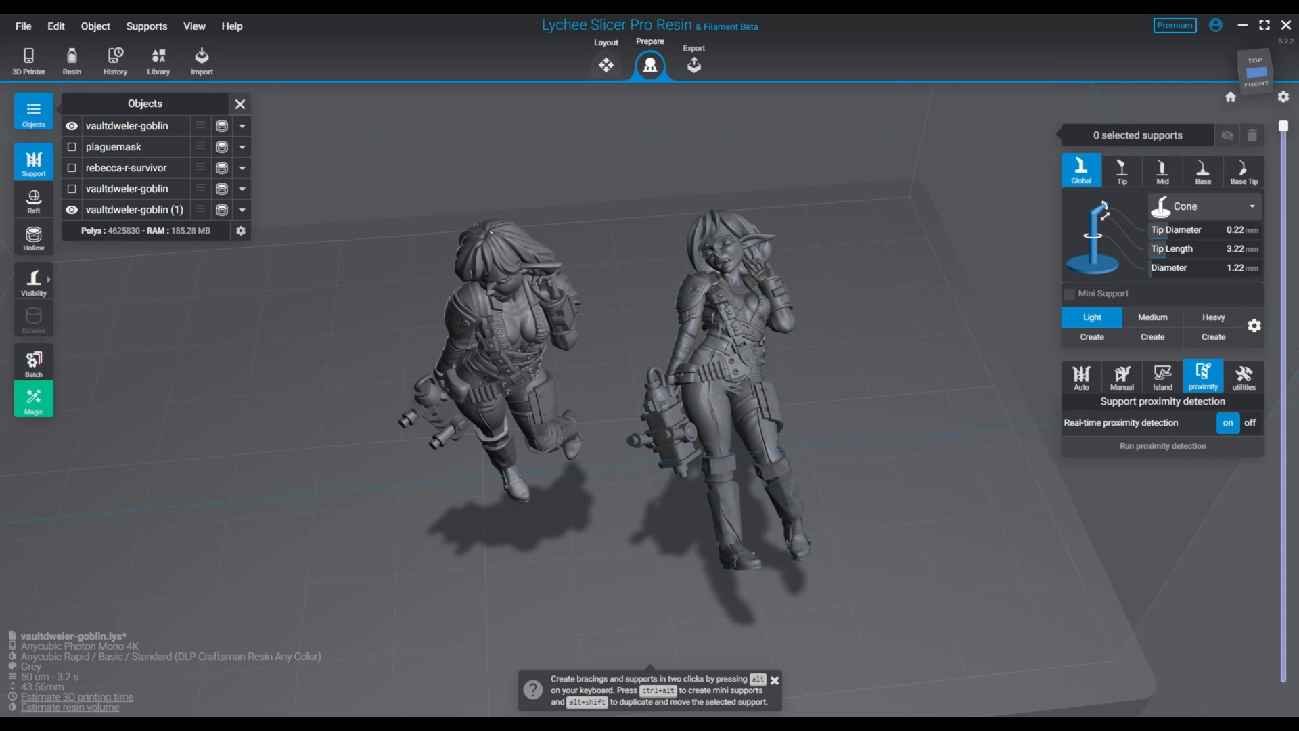
# Rotate the goblin copies on X to about -142° and -97°, then check their early slice layers in Prepare
pyautogui.click(605, 65)
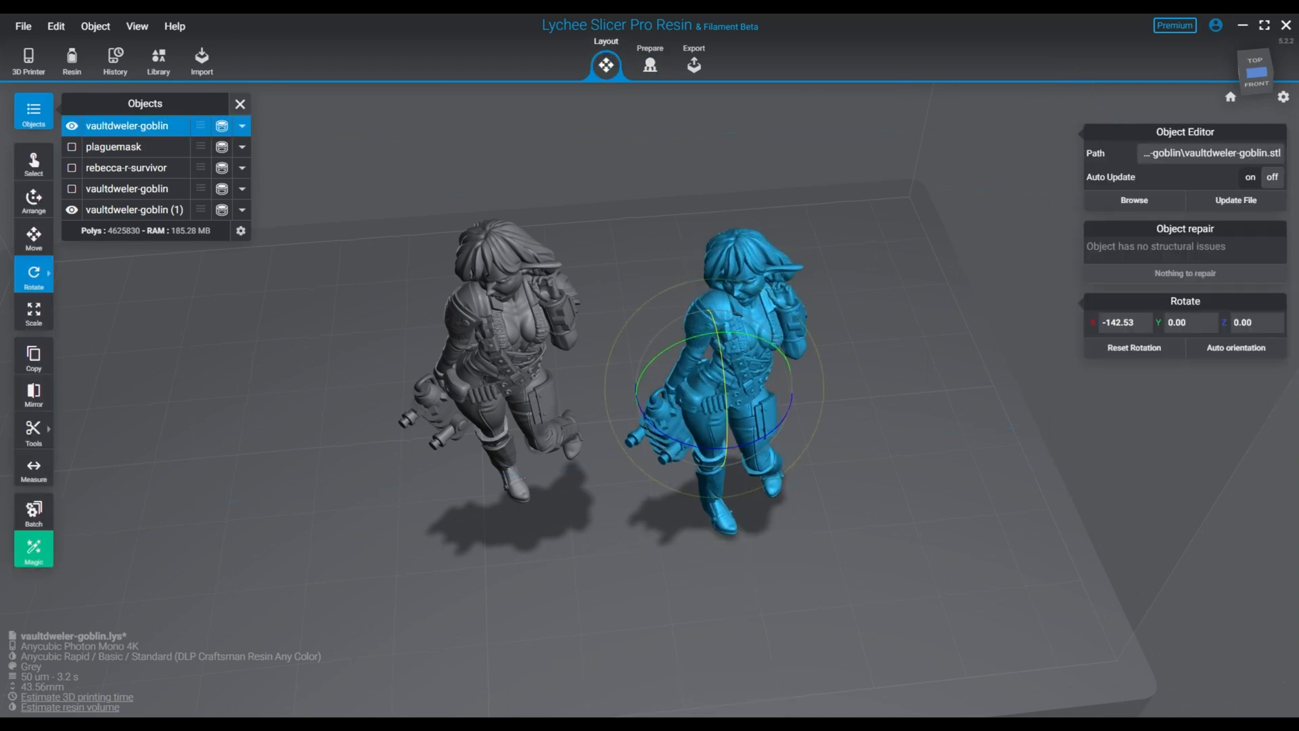
pyautogui.click(133, 209)
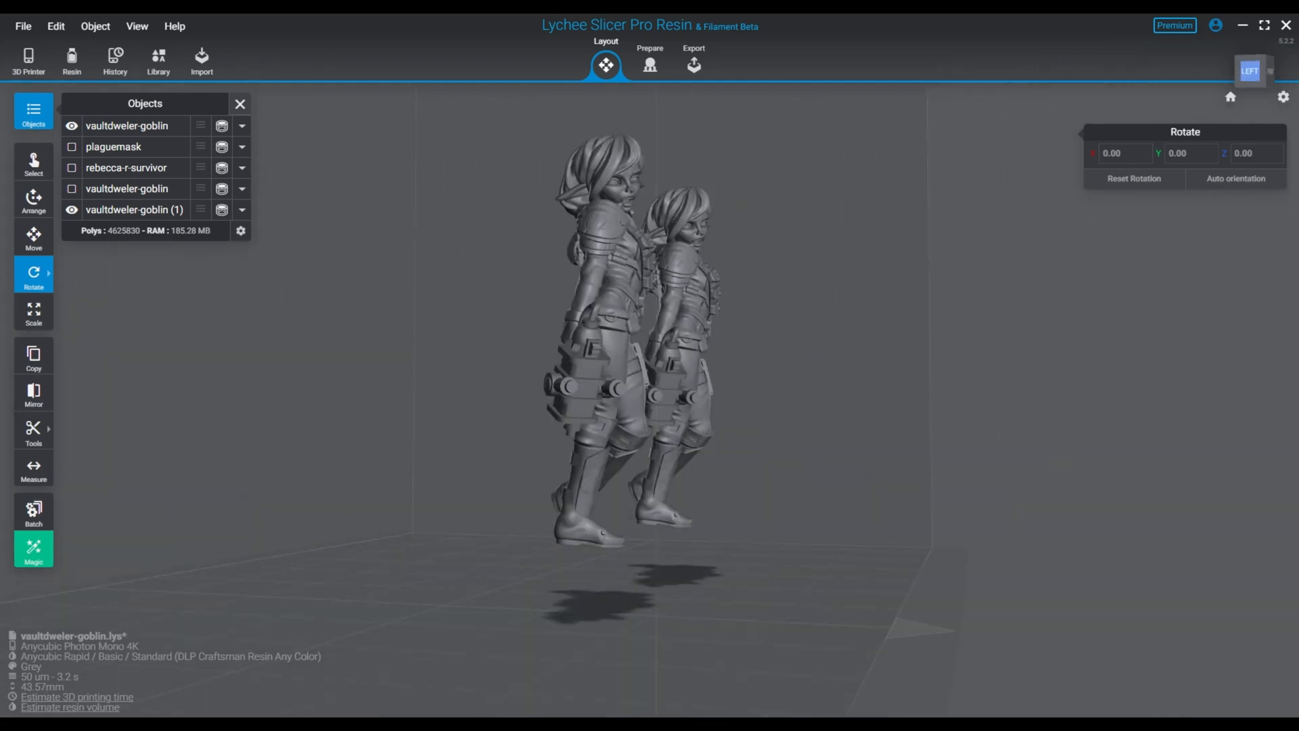
pyautogui.click(134, 210)
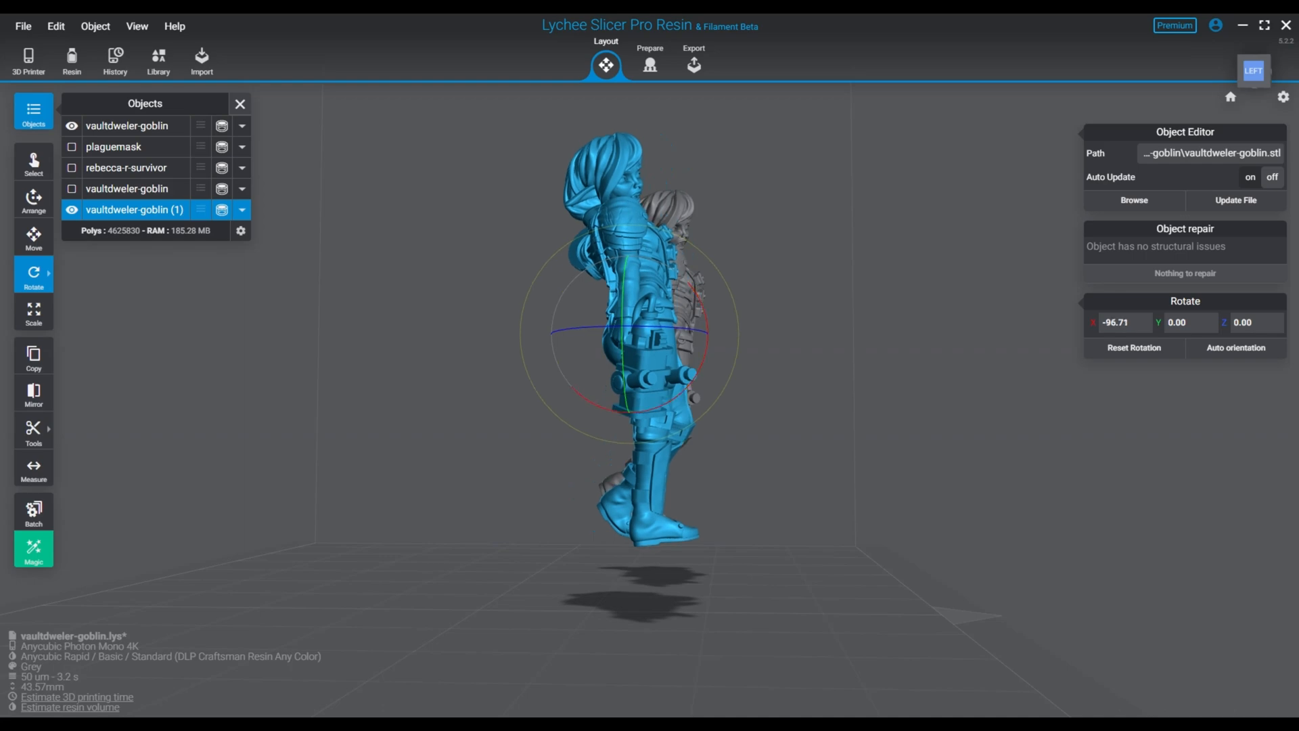
pyautogui.click(650, 64)
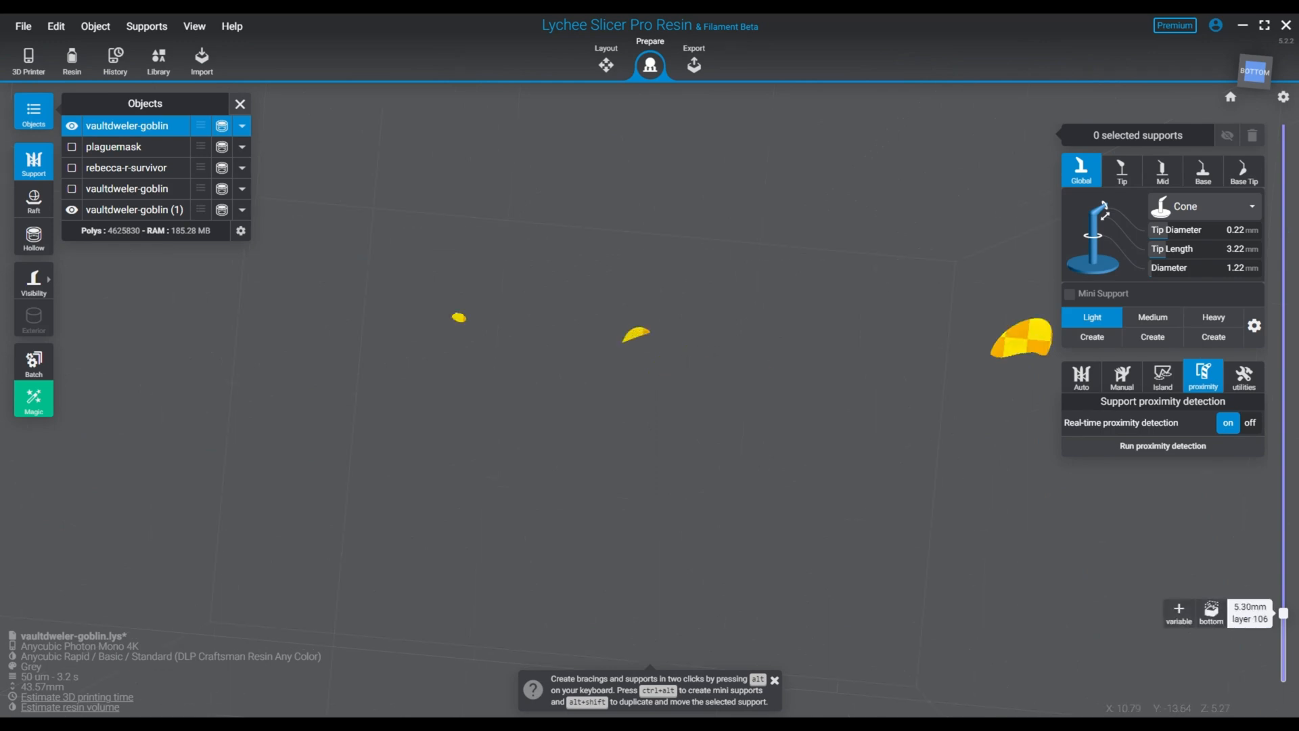
pyautogui.click(133, 209)
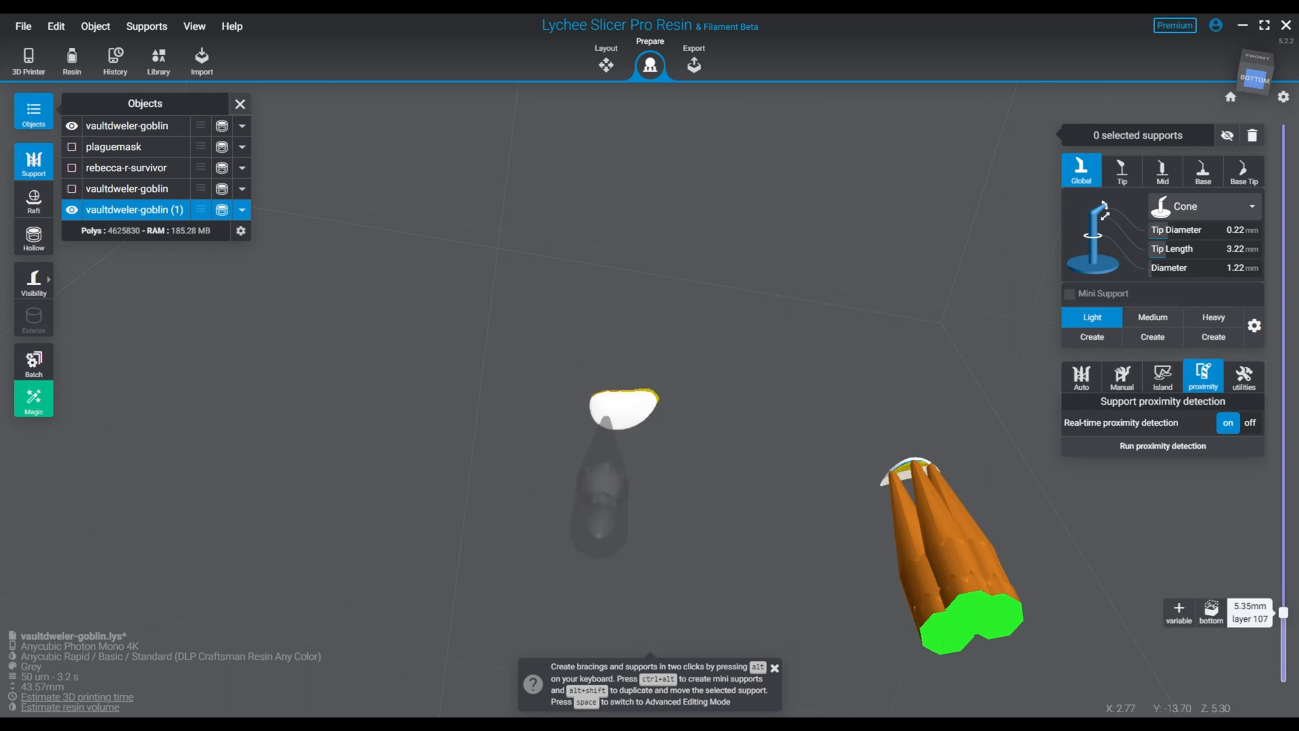
pyautogui.click(617, 406)
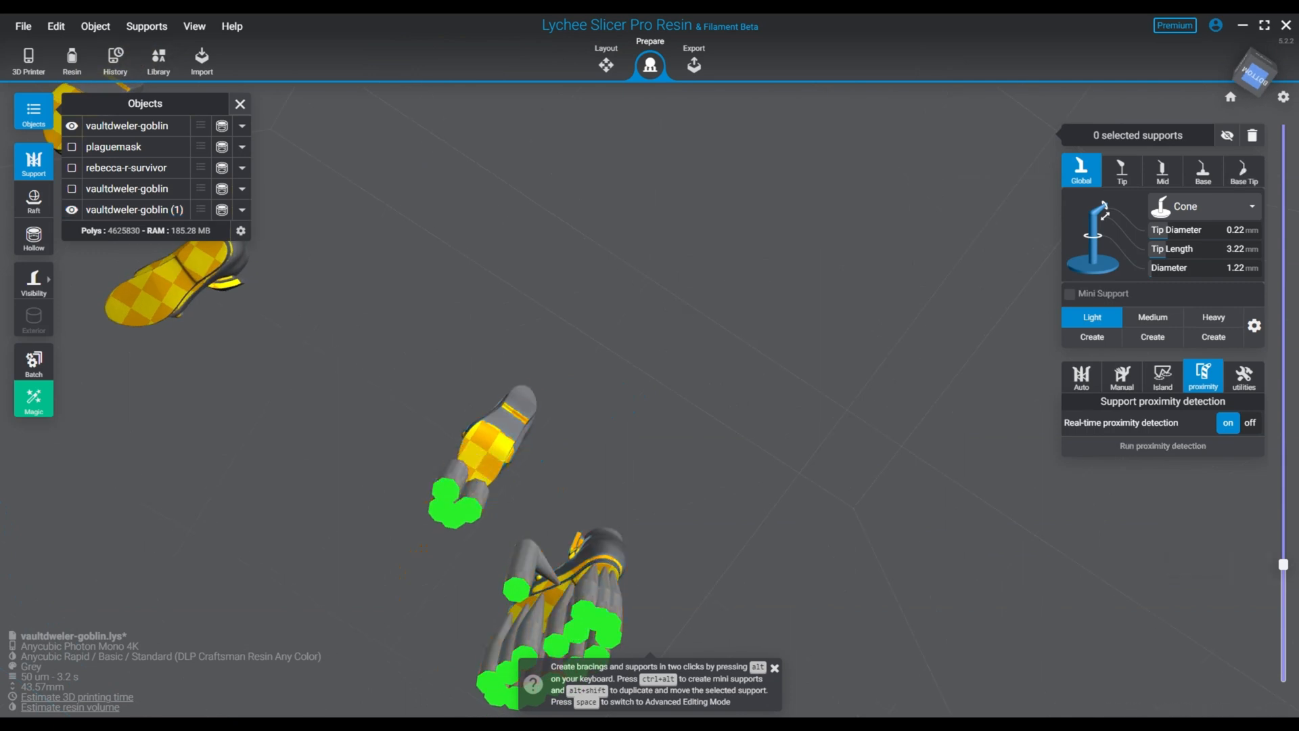
# Check the goblin copy's leg supports in Manual supports and return to Layout
pyautogui.click(134, 210)
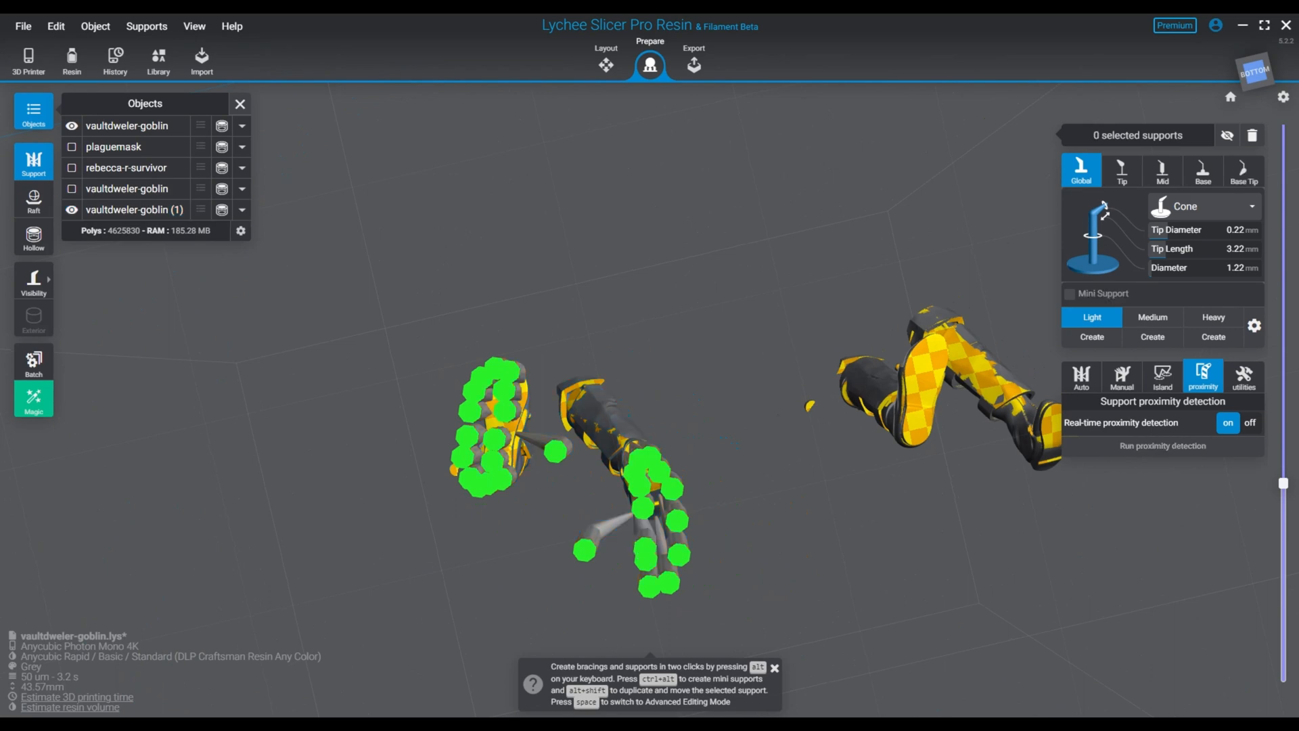
pyautogui.click(1121, 378)
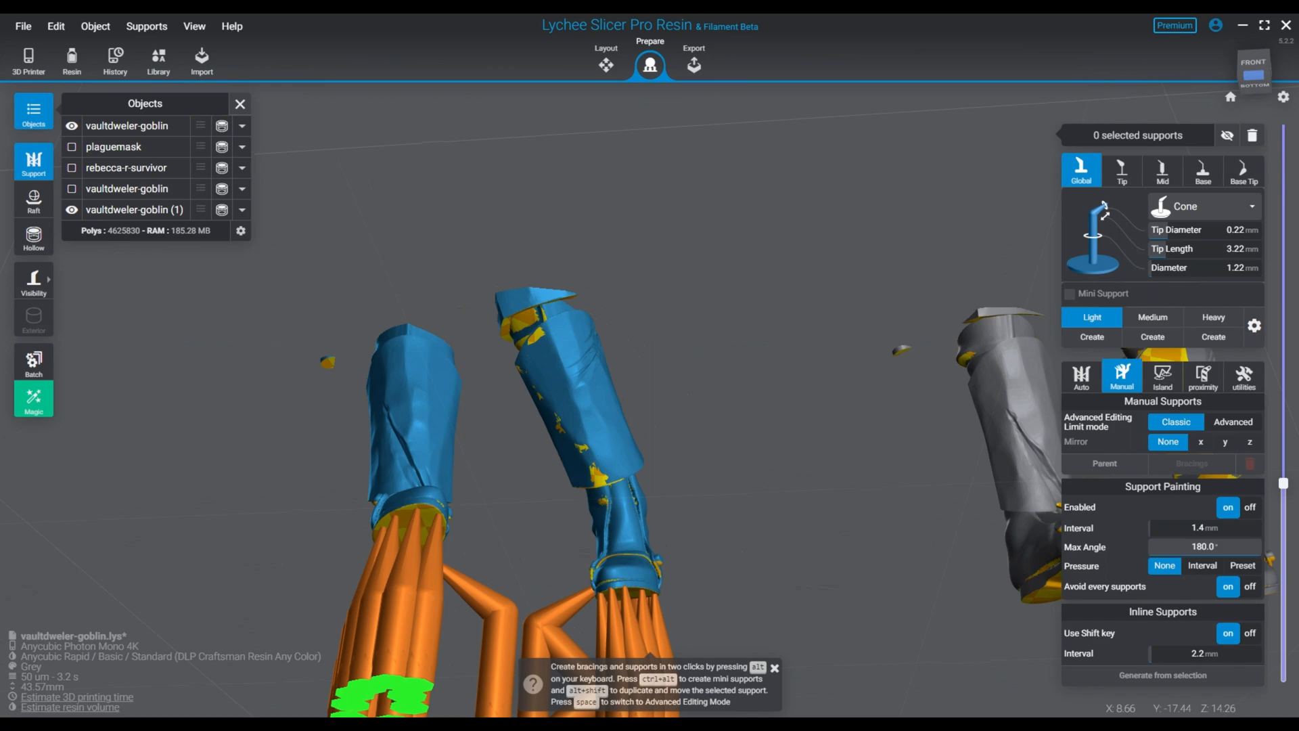
pyautogui.click(606, 65)
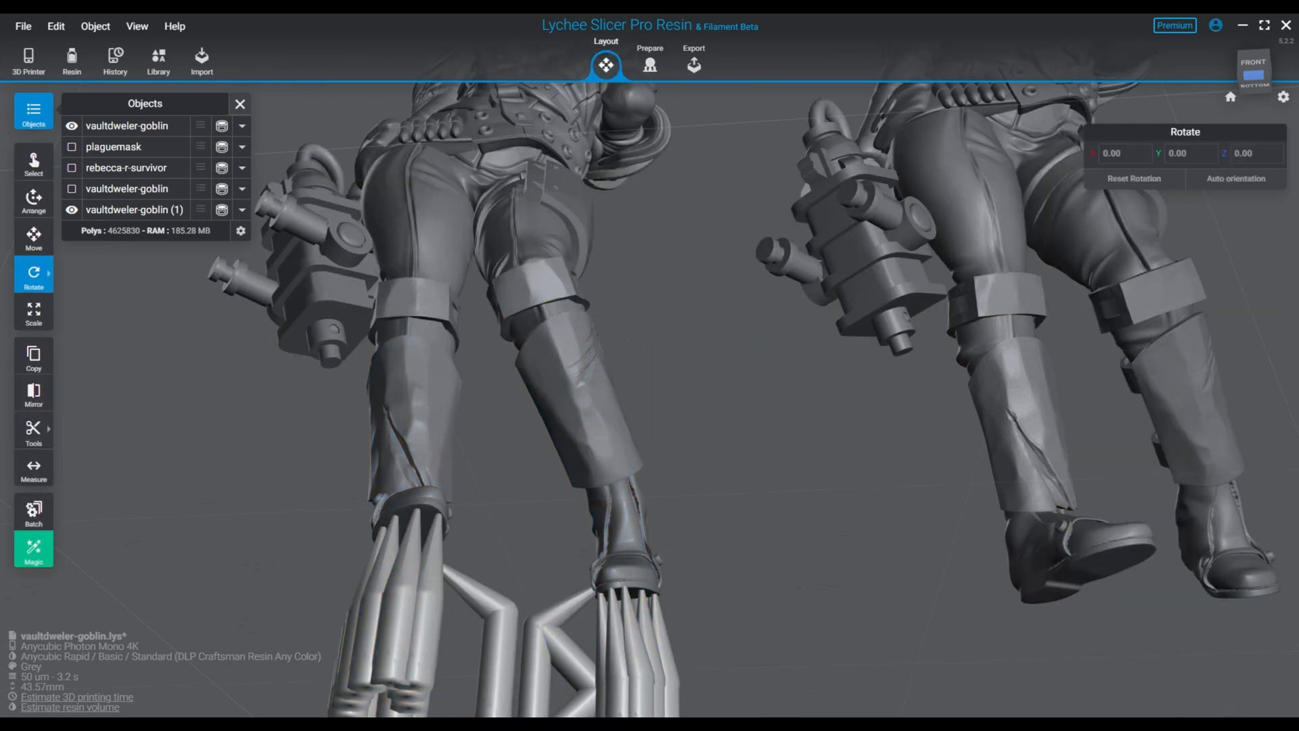
# From the front view, hide both goblin copies and show only the plaguemask figure
pyautogui.click(1251, 72)
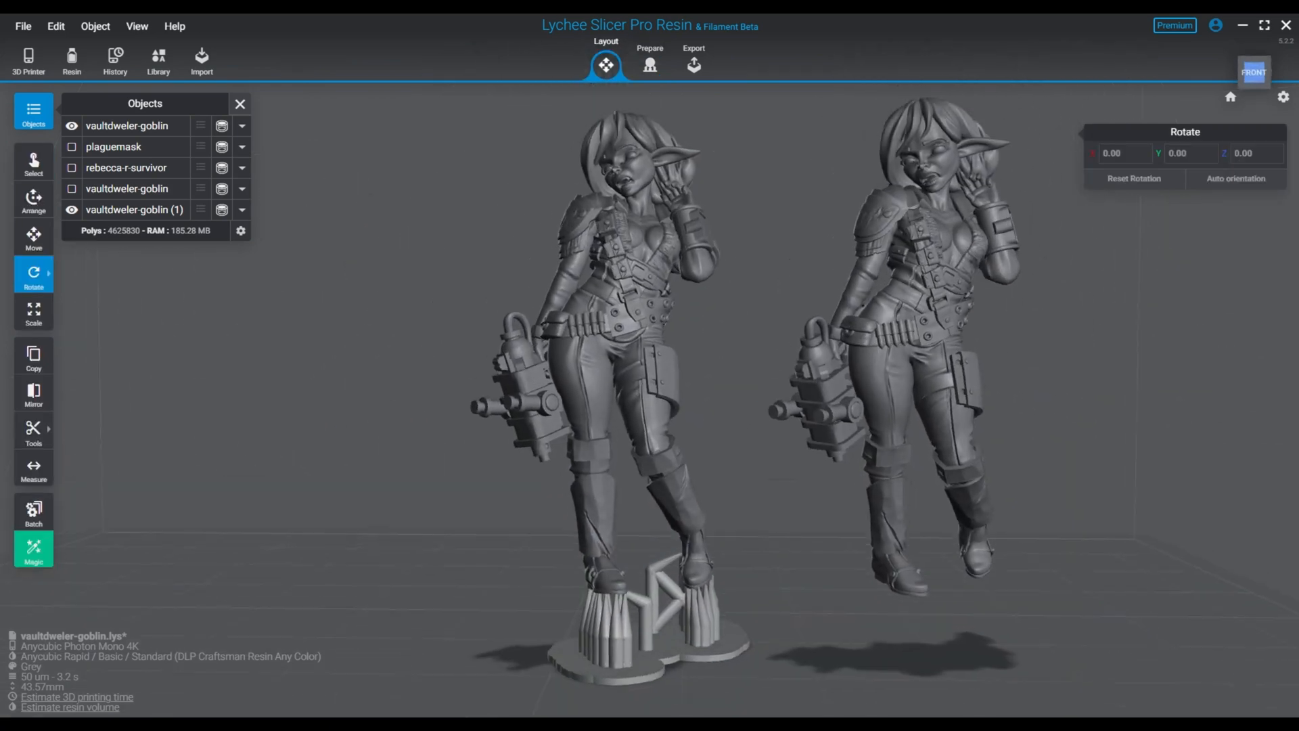
pyautogui.click(1252, 72)
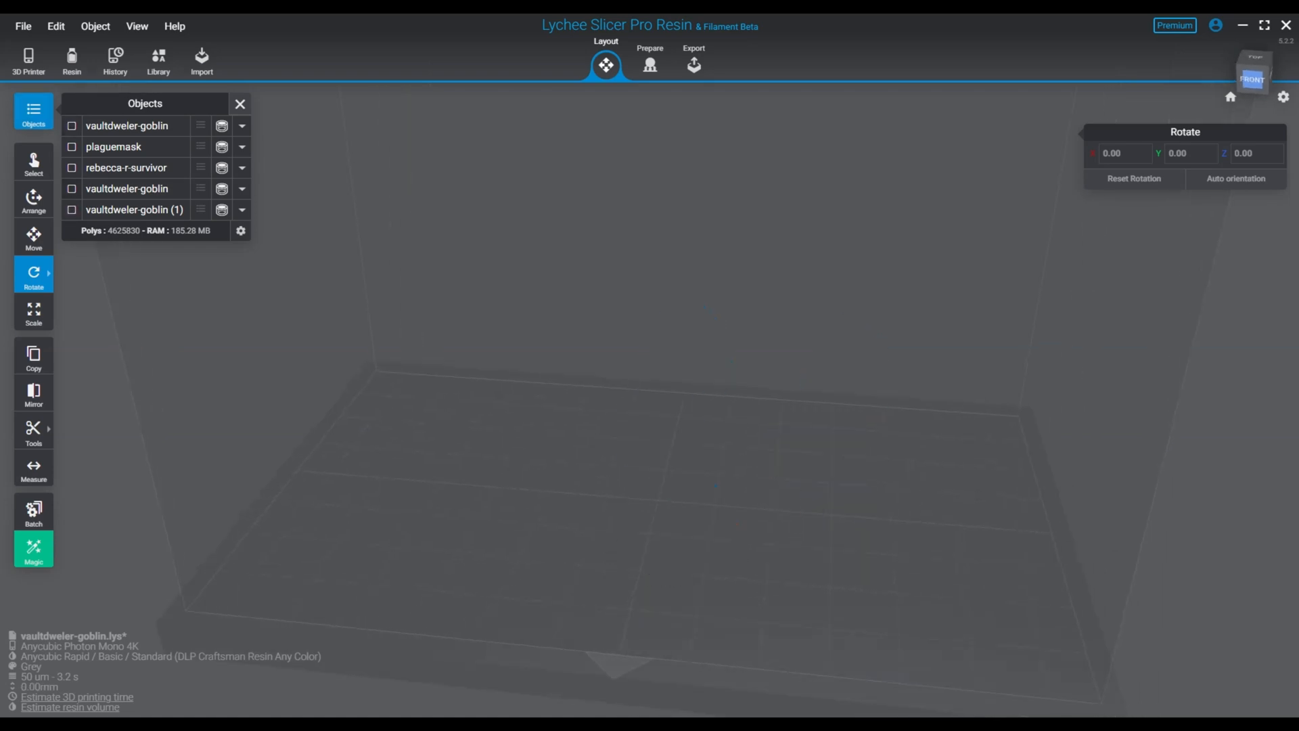
pyautogui.click(113, 146)
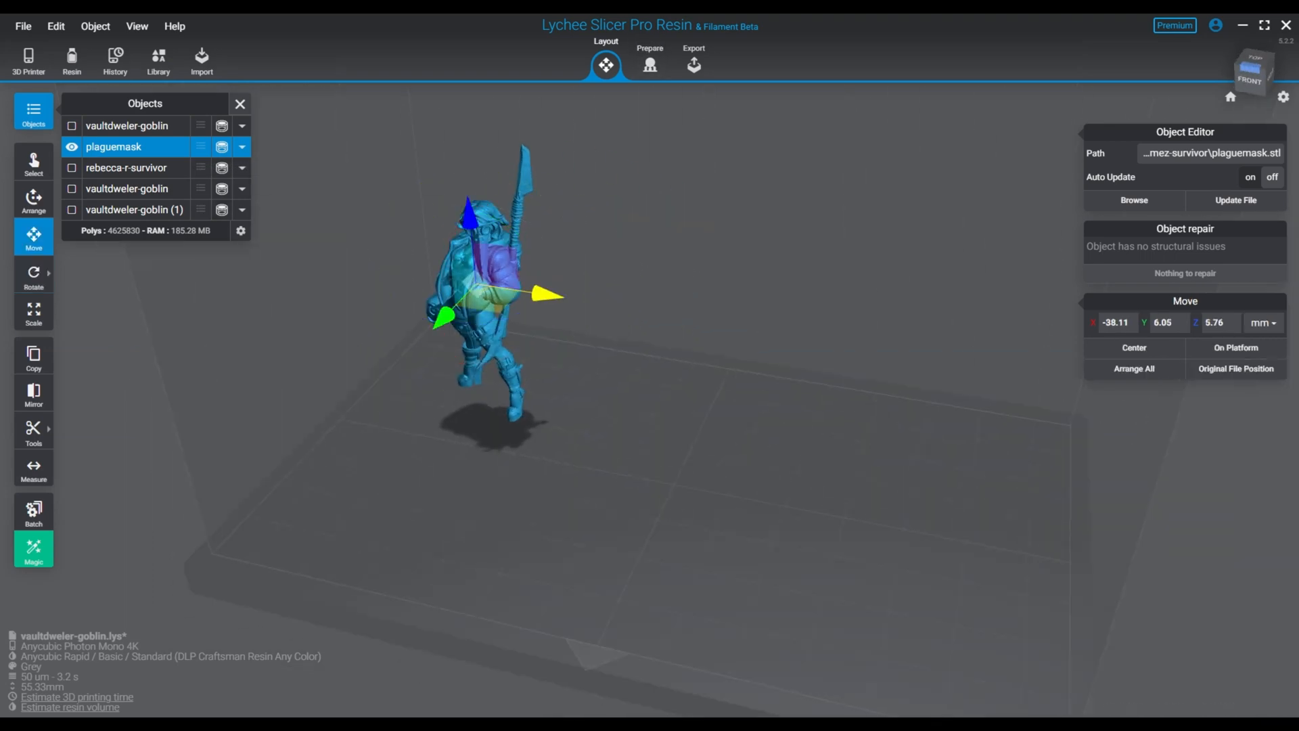
# Drag the plaguemask along X toward the plate centre and move on to supports
pyautogui.moveTo(539, 293); pyautogui.dragTo(729, 344)
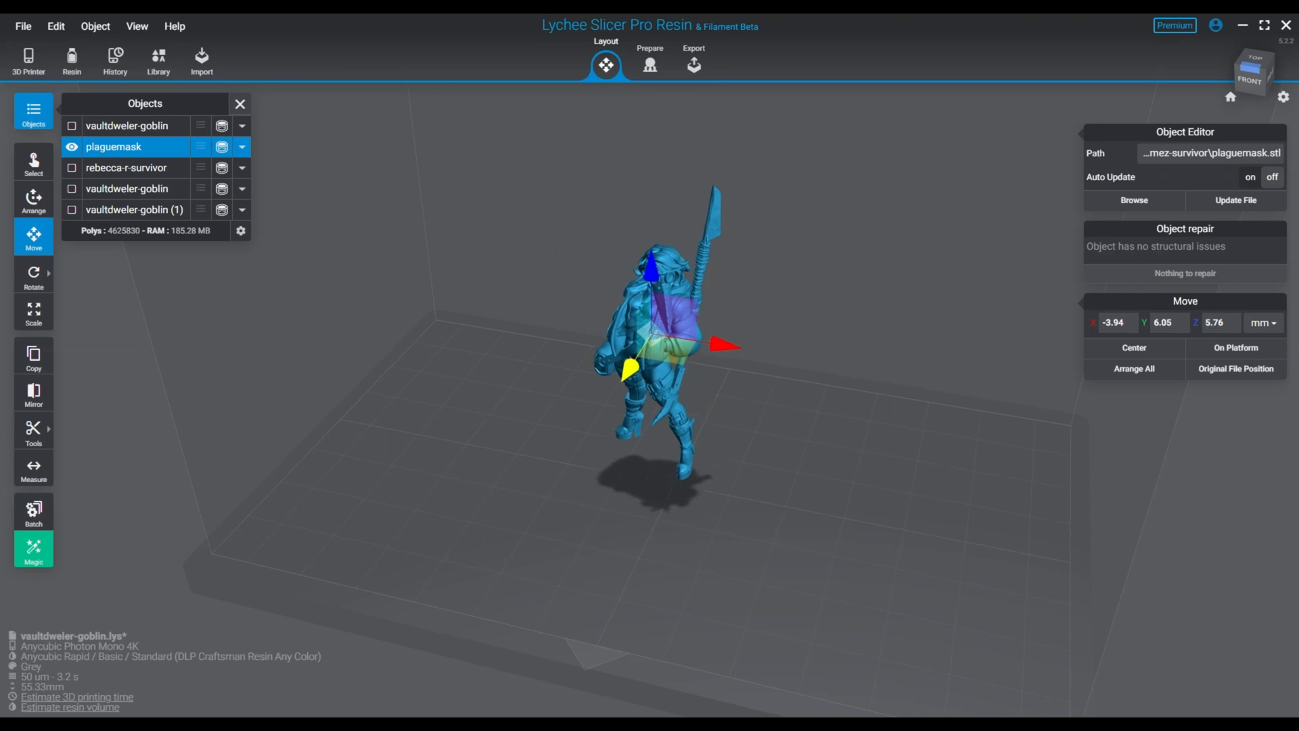
pyautogui.click(649, 65)
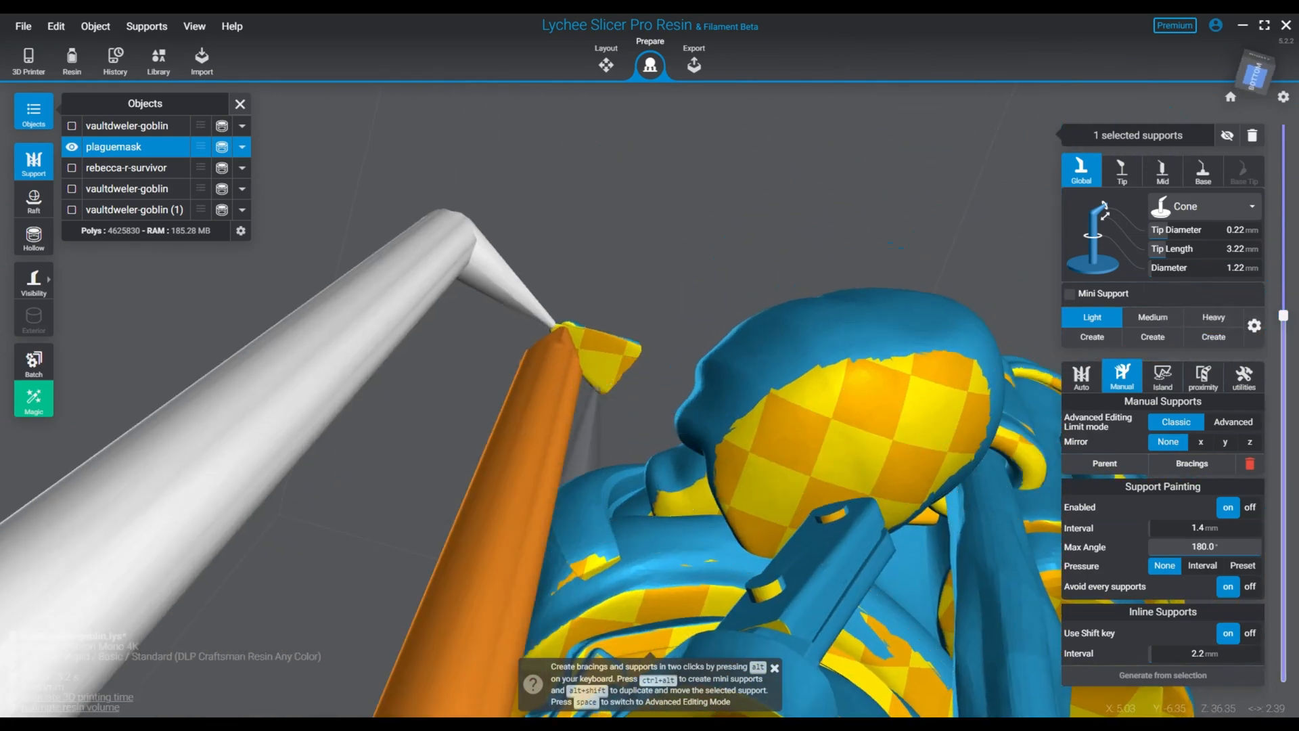
# Delete the selected manual support from the plaguemask figure
pyautogui.click(1069, 313)
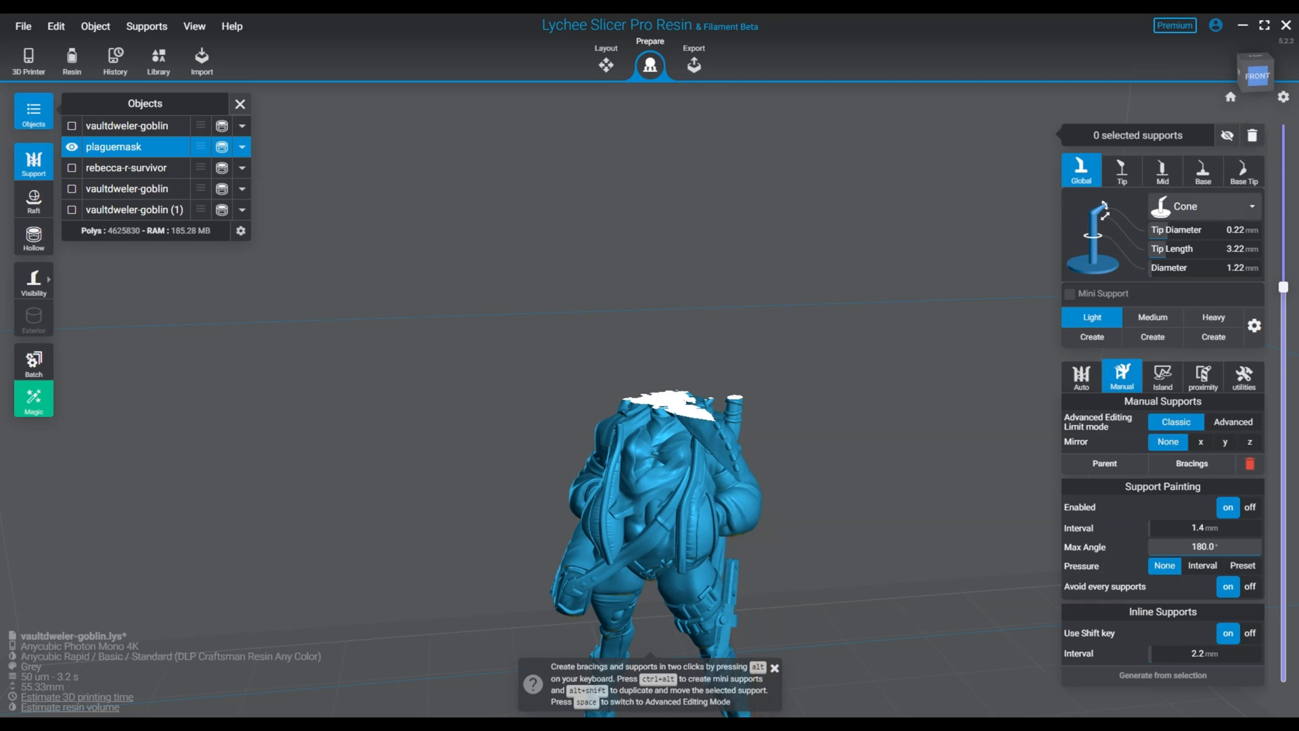
# Rotate the plaguemask to -133.29° around X and return to Layout
pyautogui.click(606, 60)
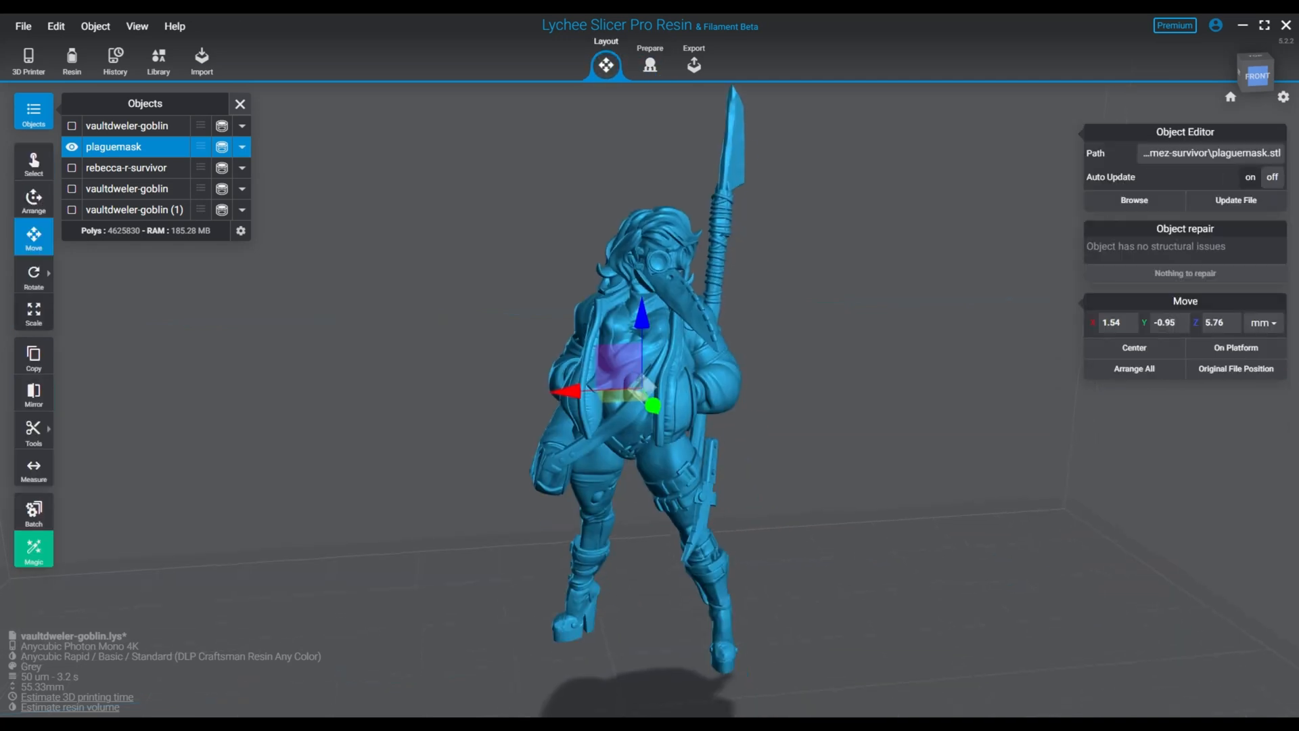
pyautogui.click(33, 275)
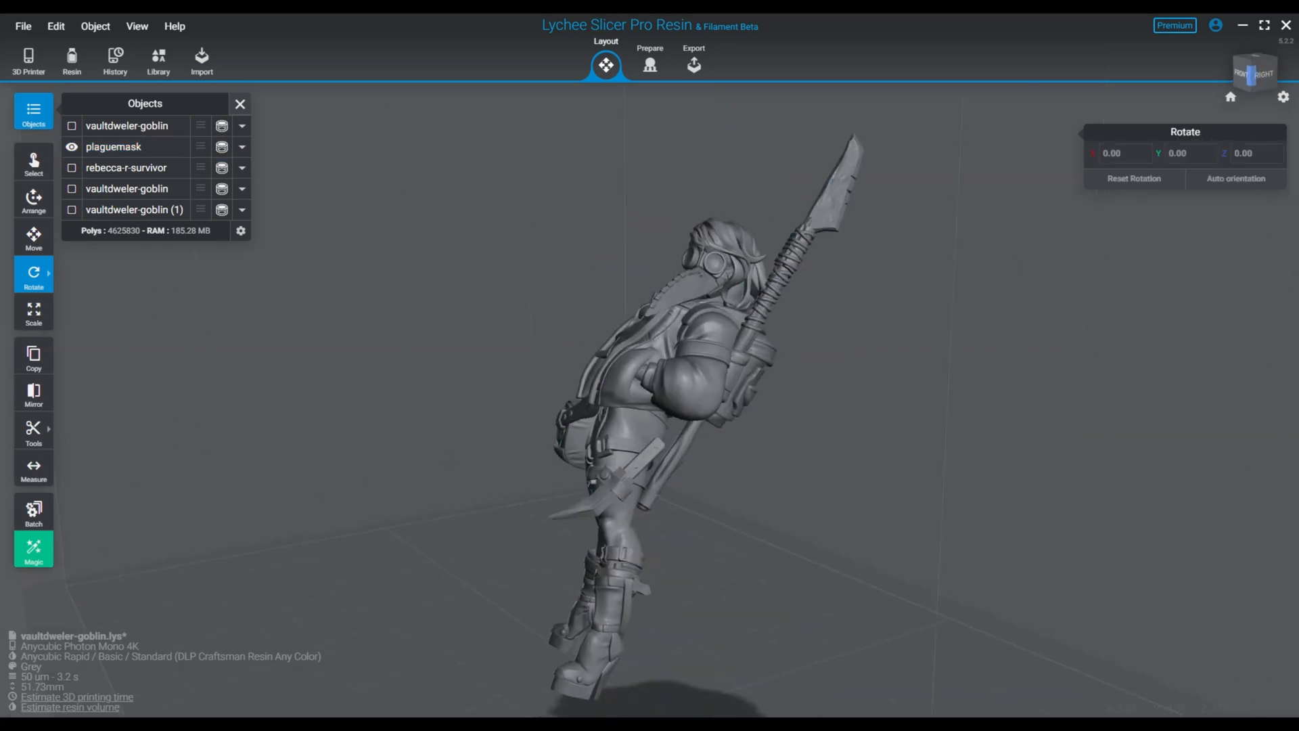
pyautogui.click(650, 65)
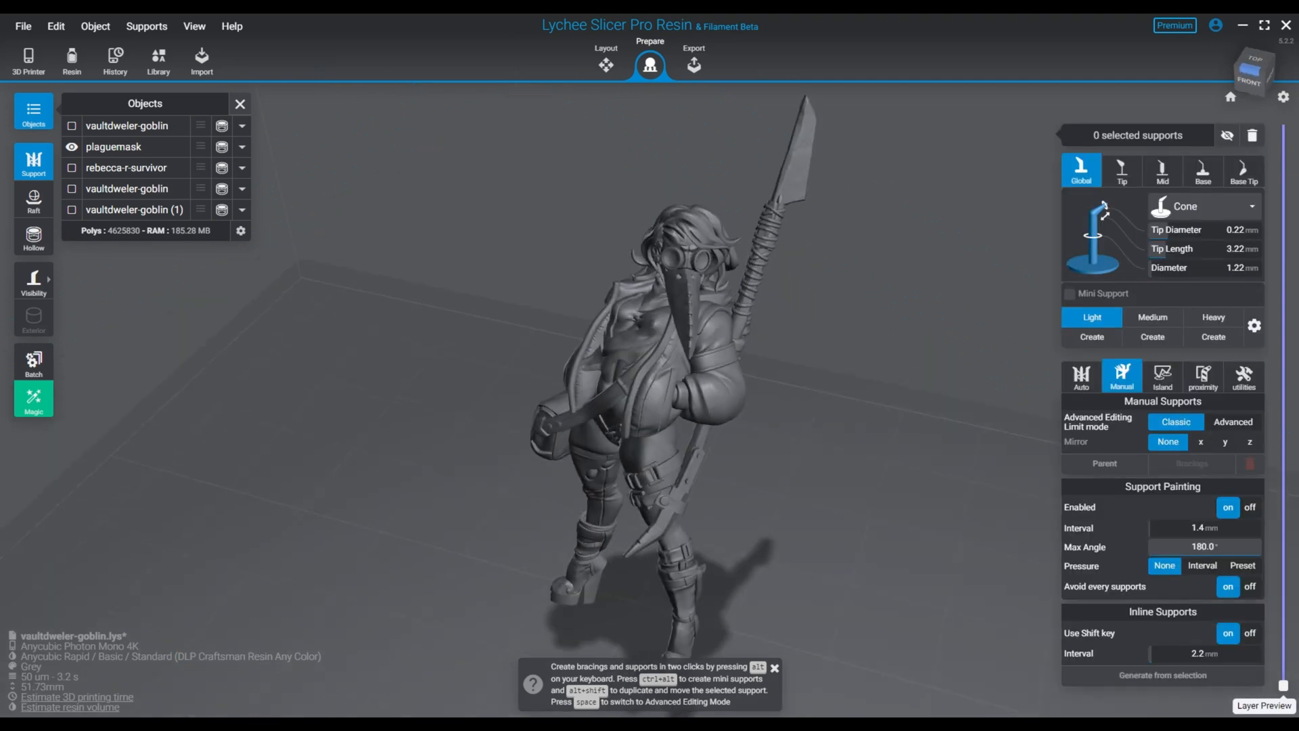
pyautogui.click(114, 147)
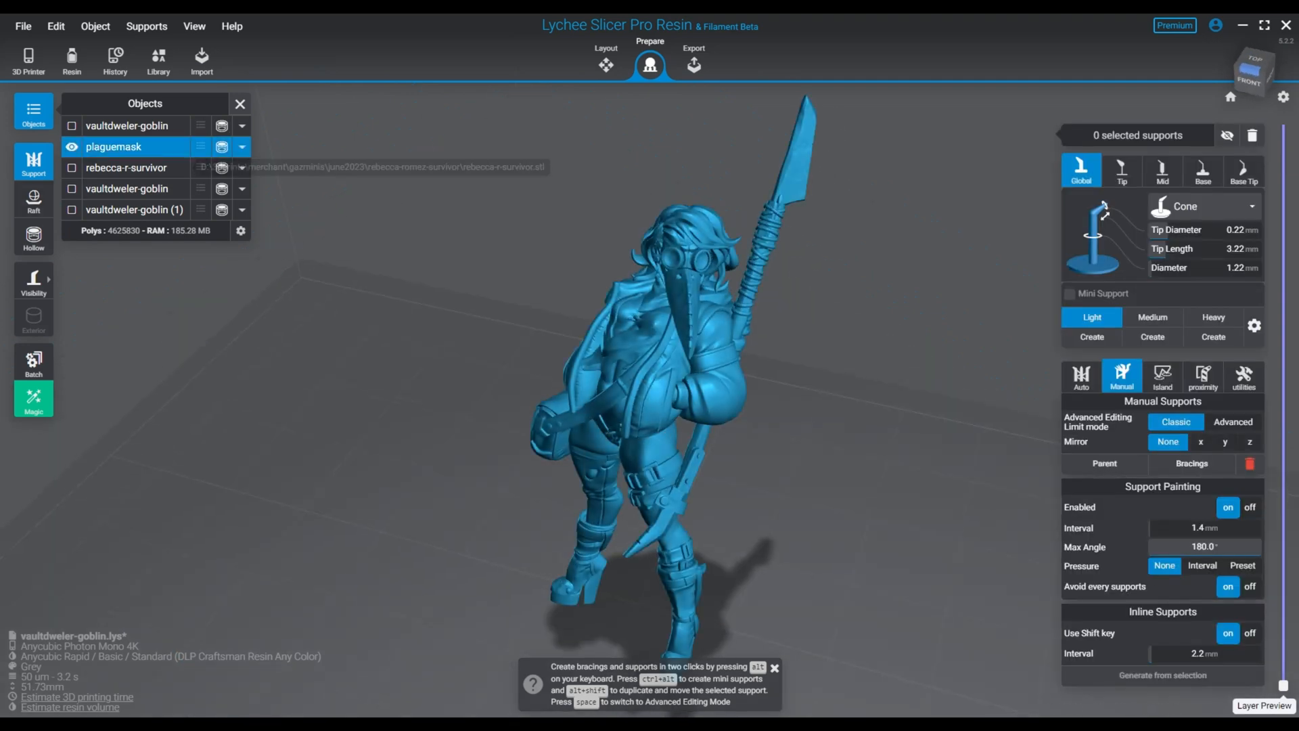
pyautogui.click(606, 59)
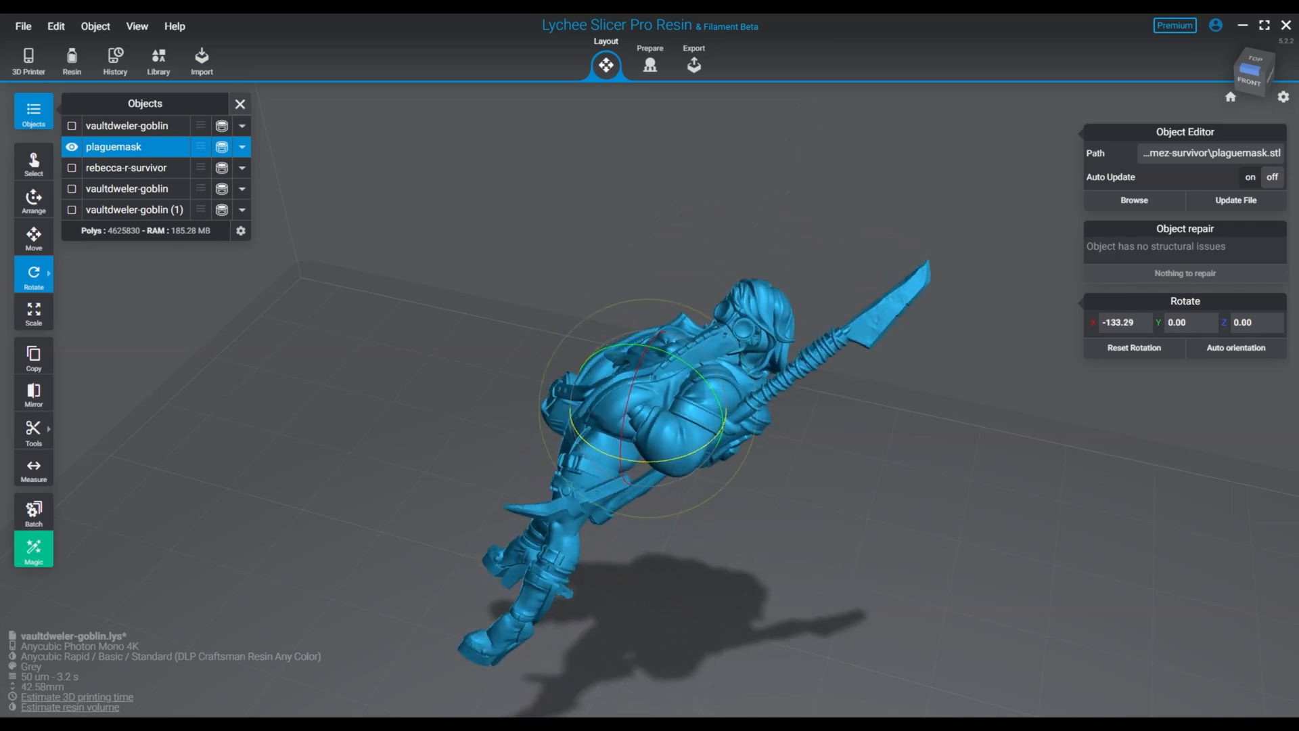
pyautogui.click(649, 60)
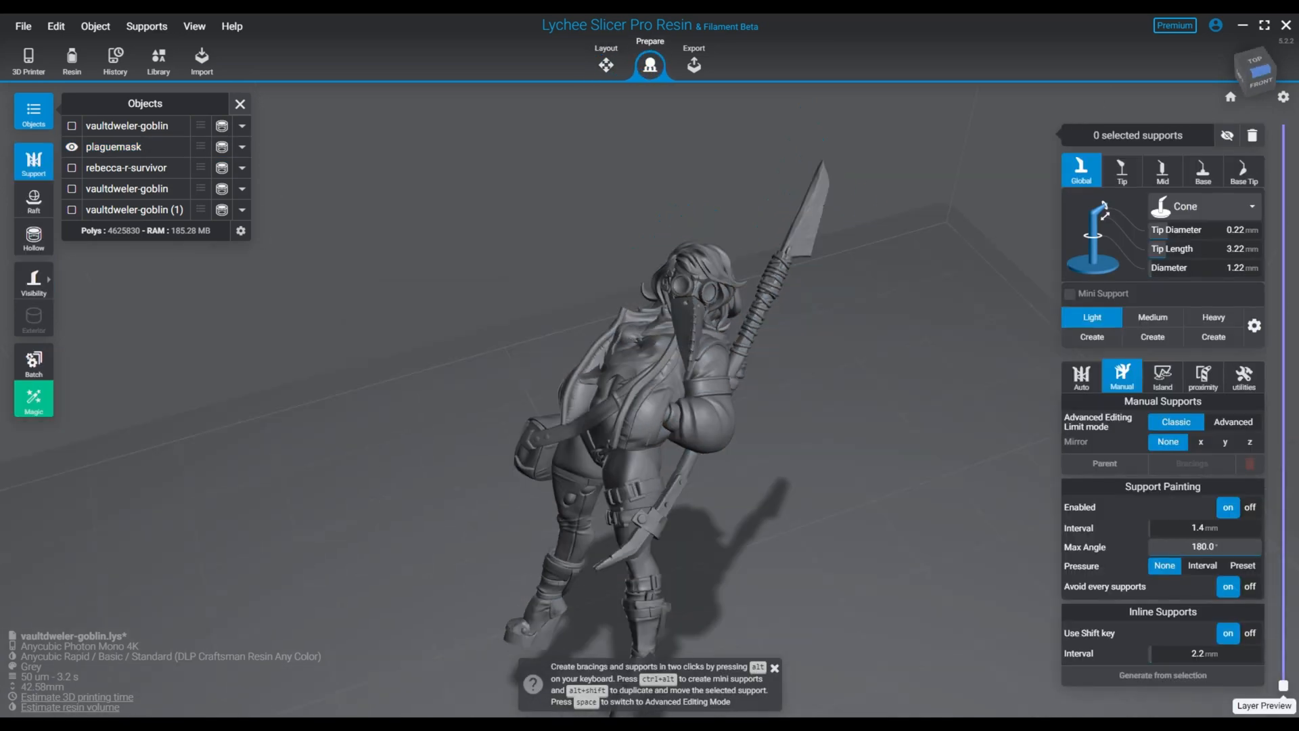
pyautogui.click(1264, 705)
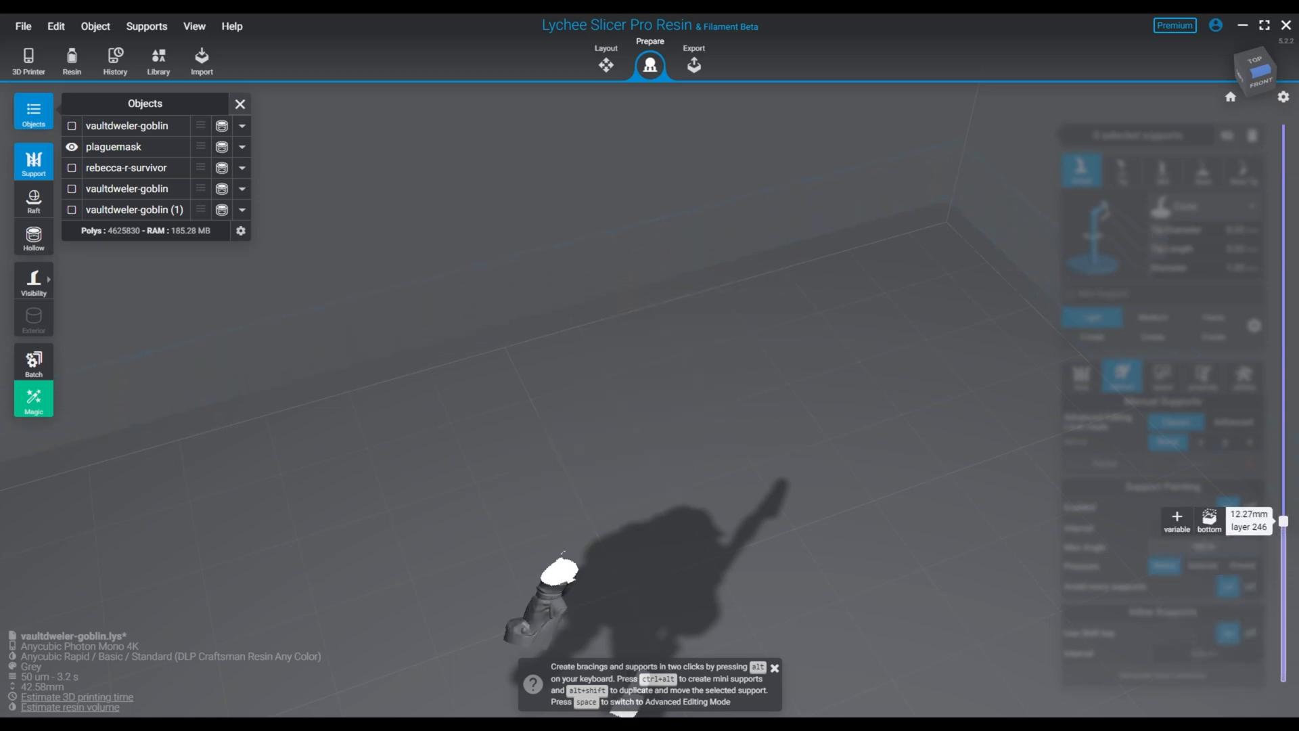
pyautogui.moveTo(1283, 510); pyautogui.dragTo(1283, 347)
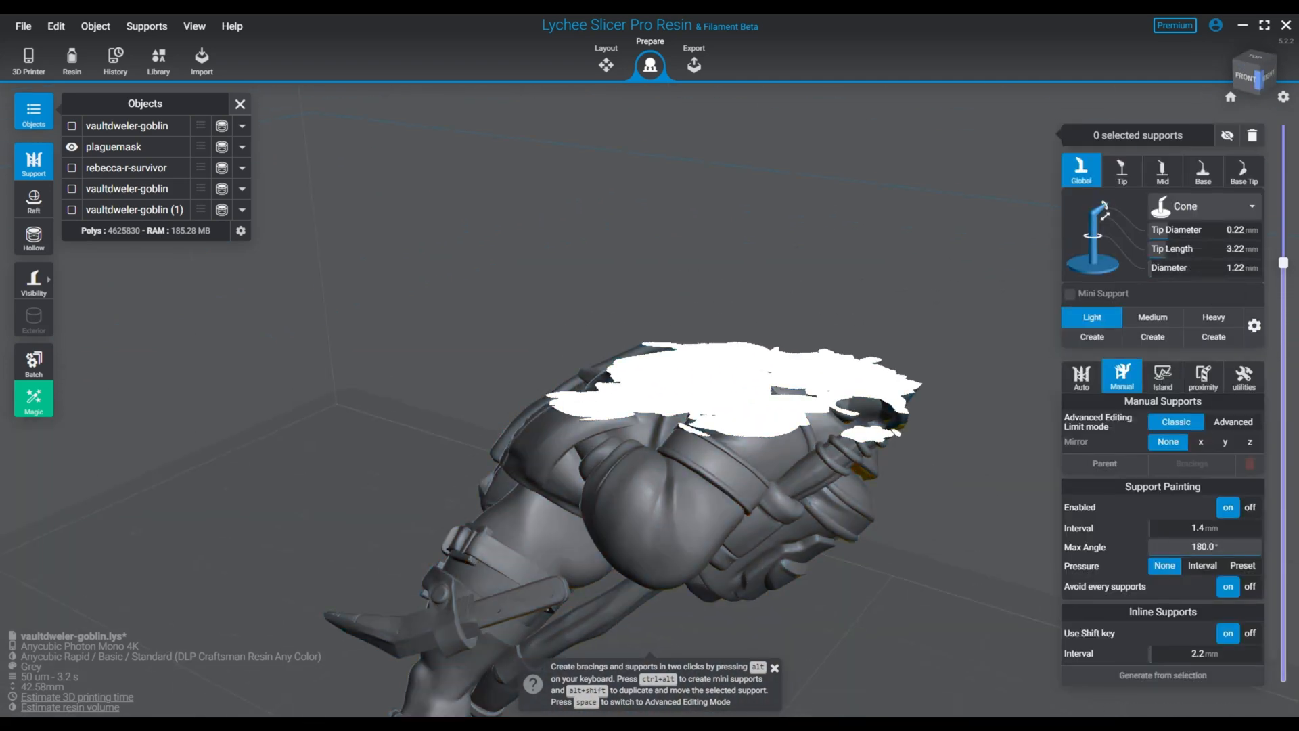
pyautogui.click(606, 65)
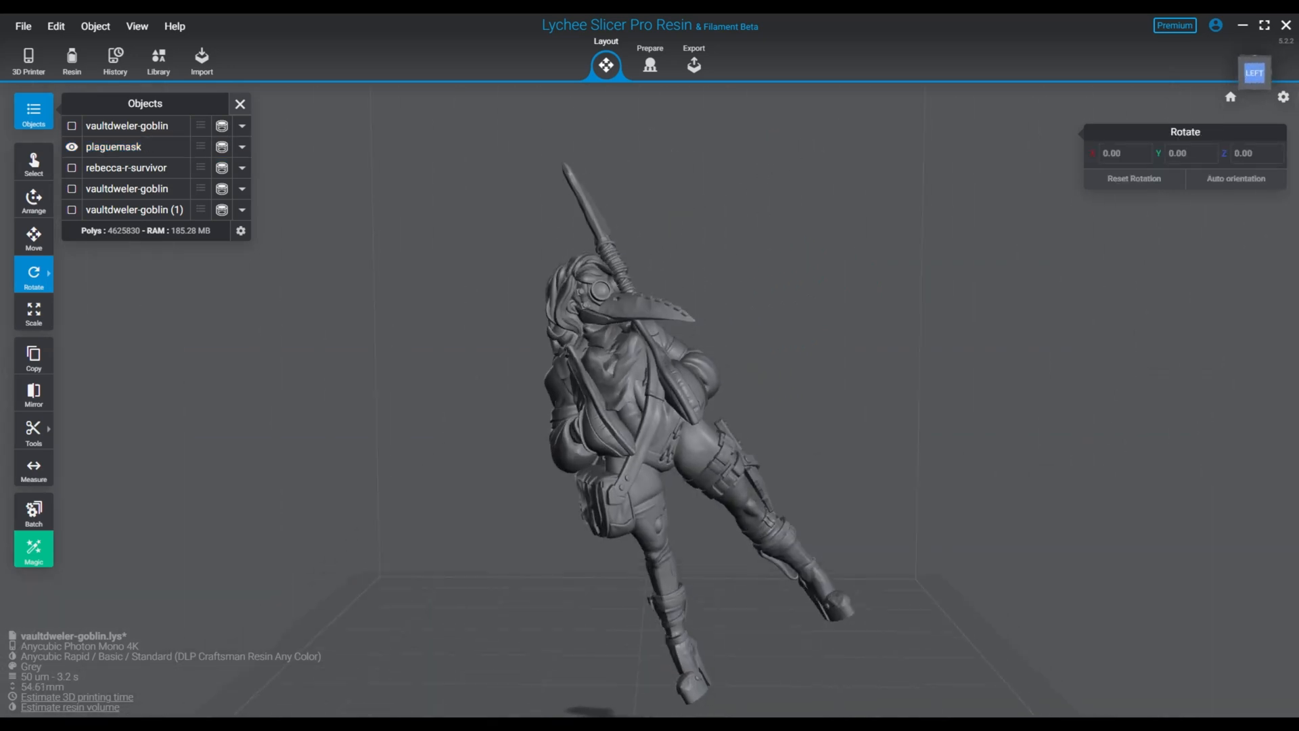
# Tilt the rebecca-r-survivor figure with the Rotate gizmo, checking it between Layout and Prepare
pyautogui.click(650, 60)
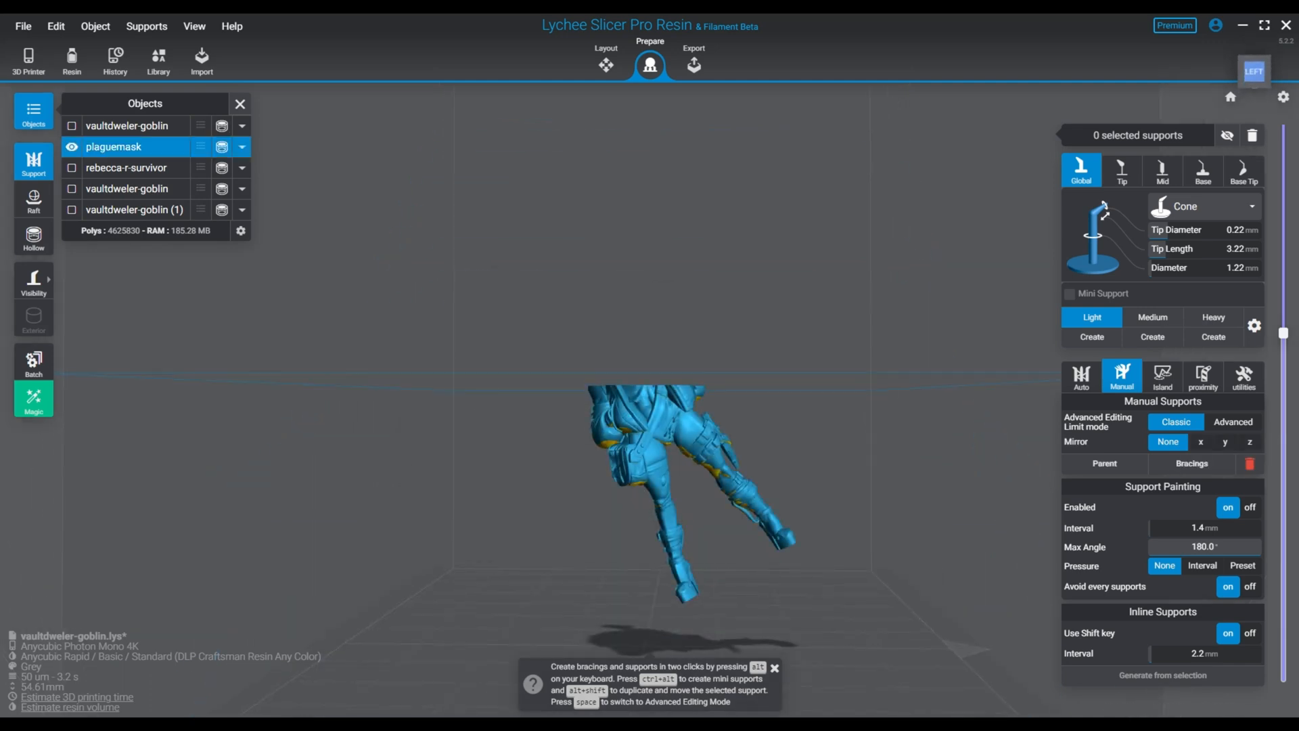
pyautogui.click(606, 60)
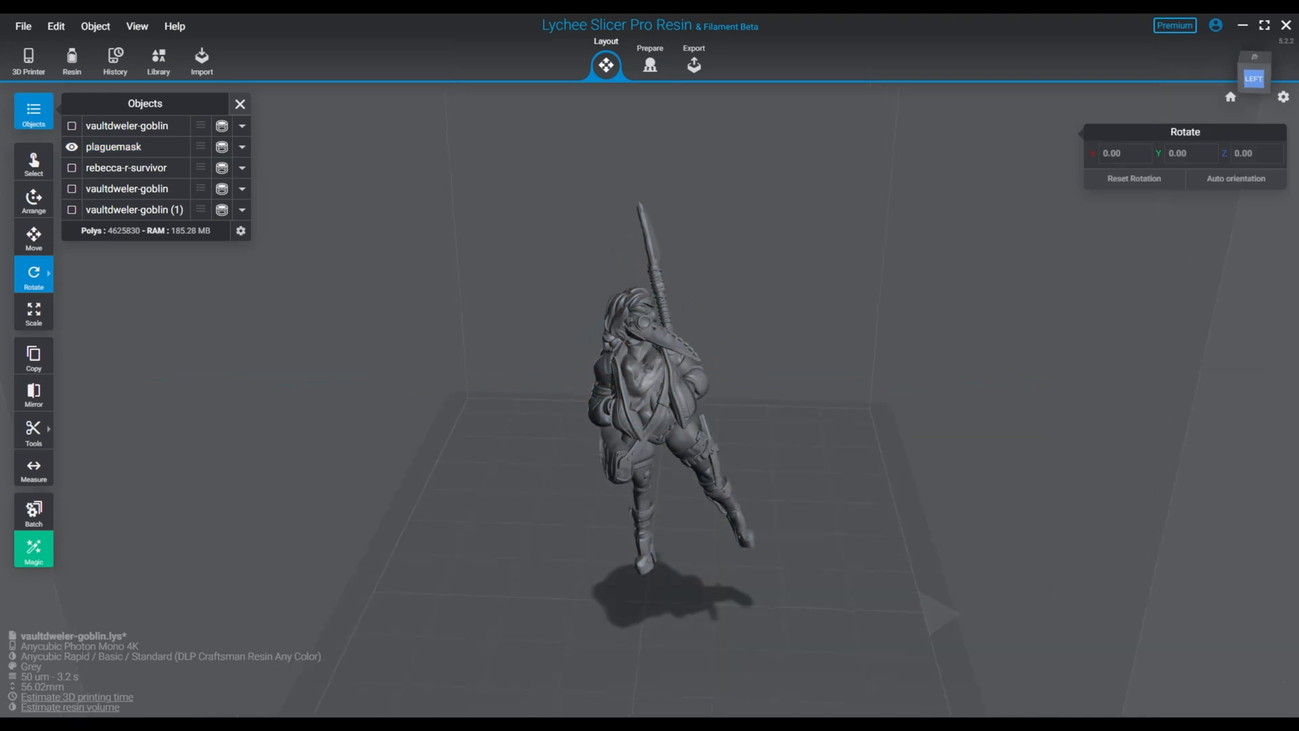
pyautogui.click(650, 65)
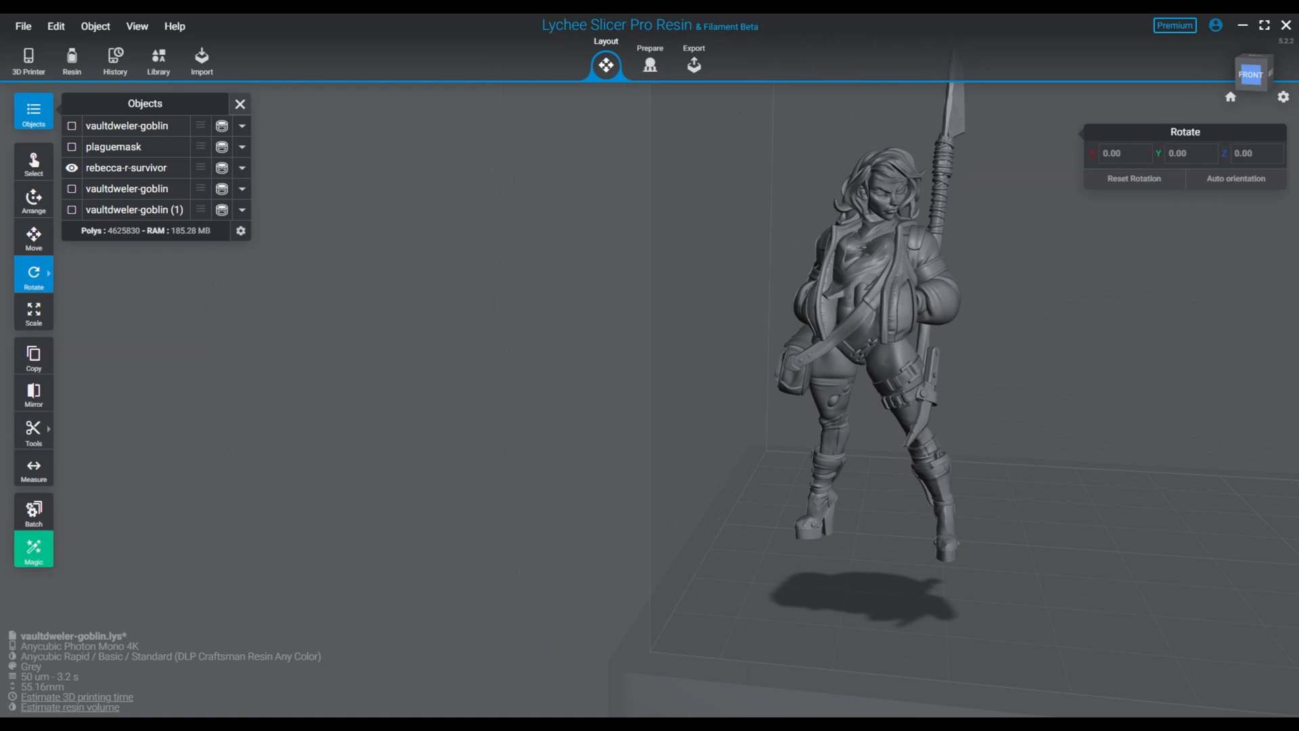
pyautogui.click(650, 65)
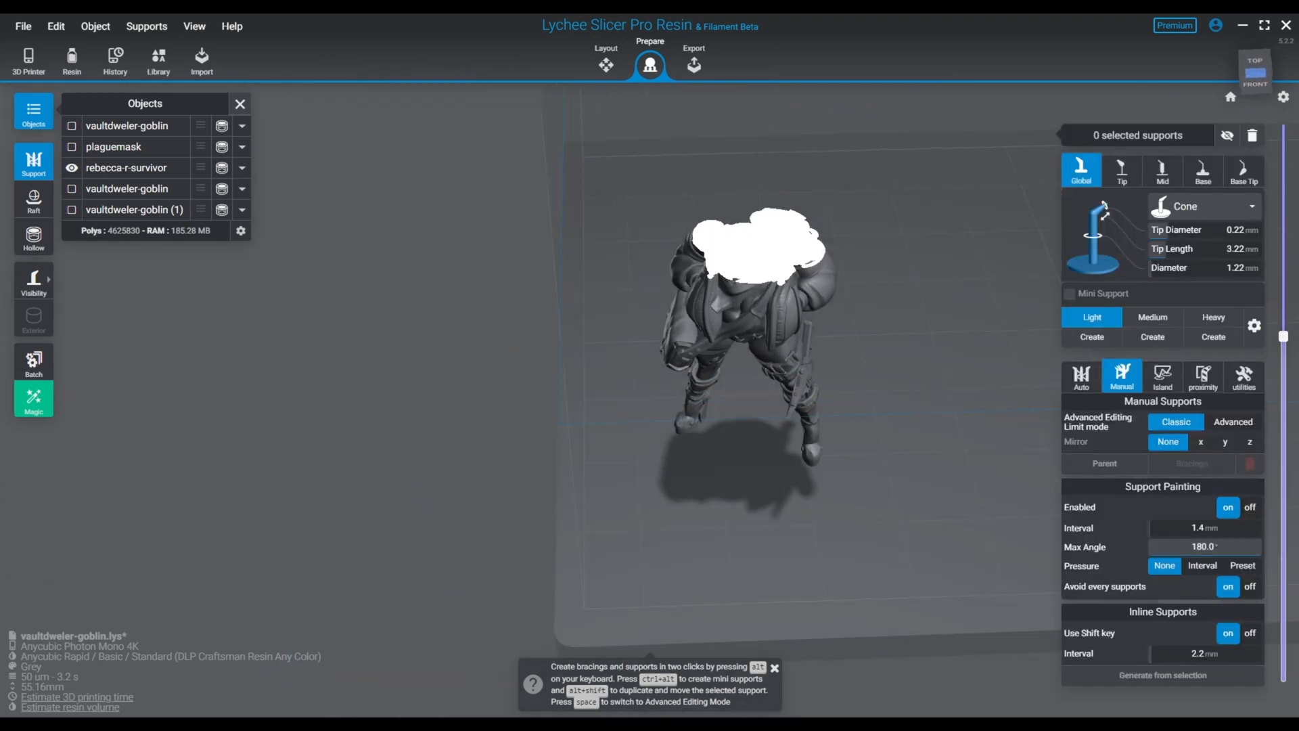
pyautogui.click(607, 60)
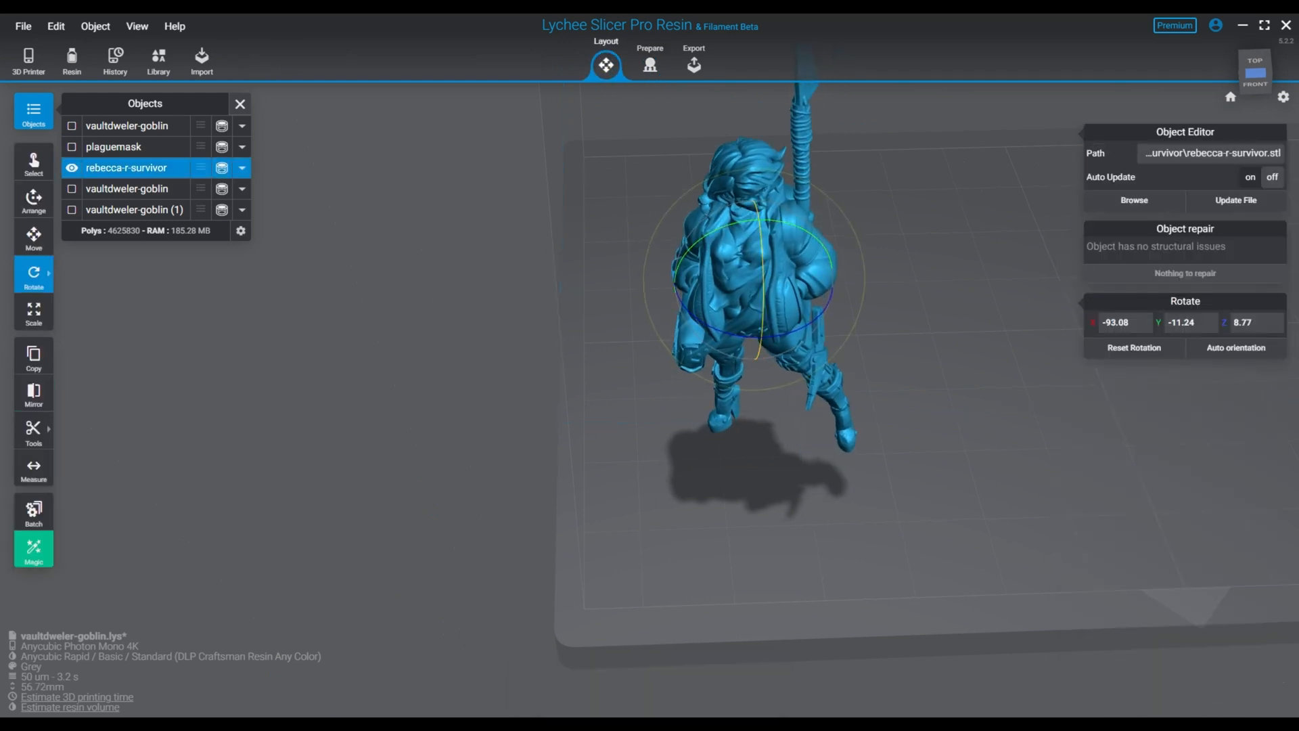
# Scrub the survivor's layer preview, refine its tilt, and reopen it in support preparation
pyautogui.click(649, 65)
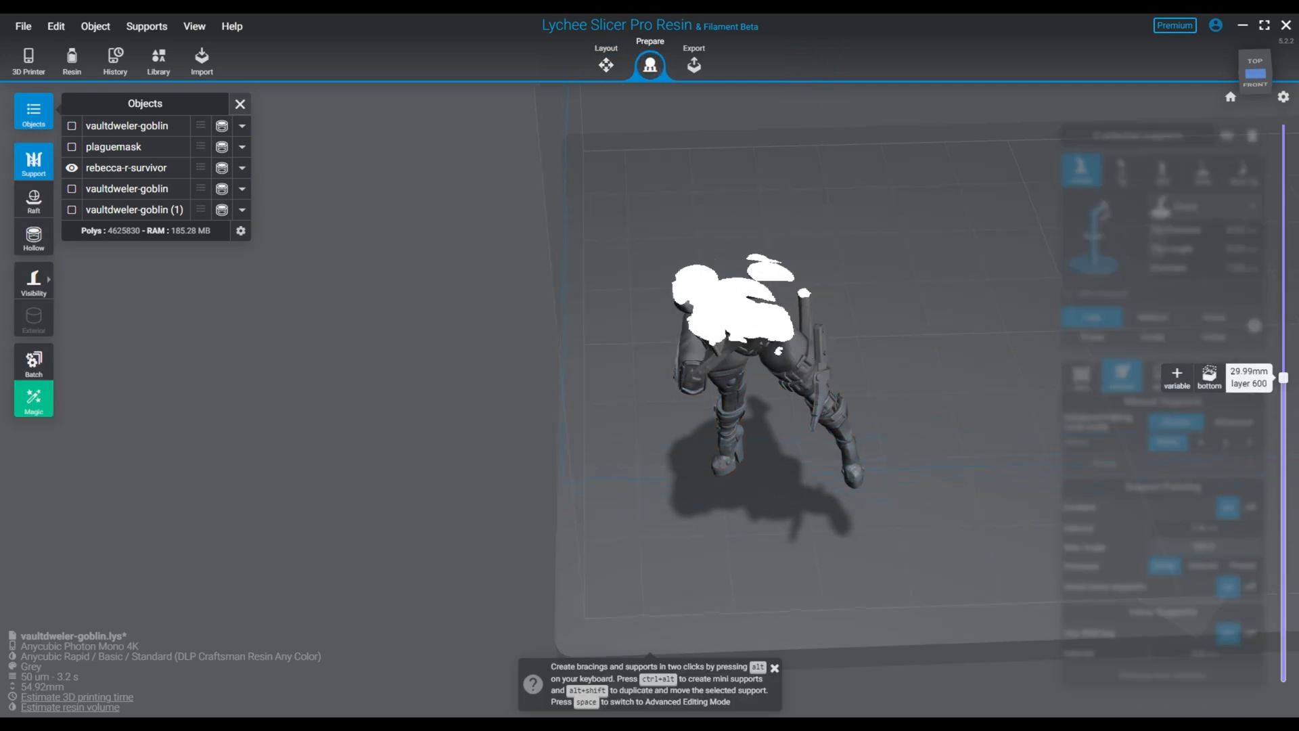
pyautogui.moveTo(1283, 378); pyautogui.dragTo(1283, 385)
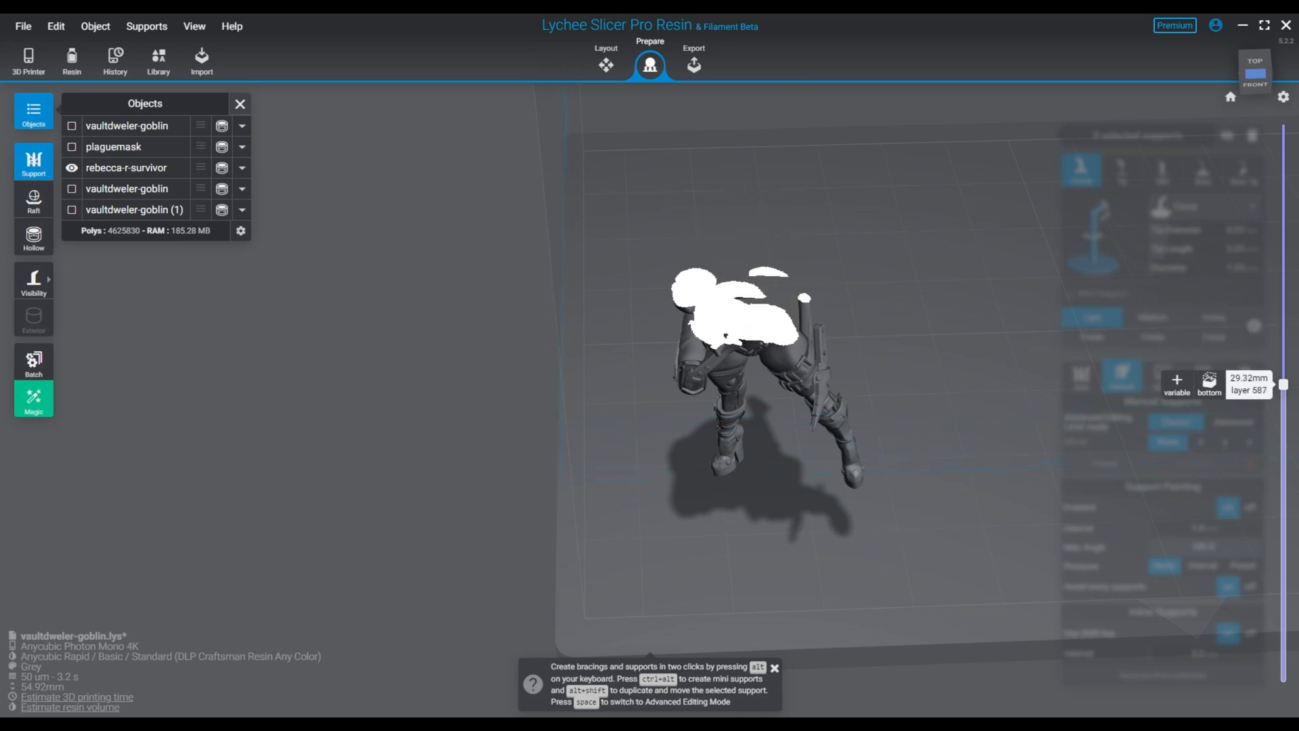
pyautogui.click(607, 59)
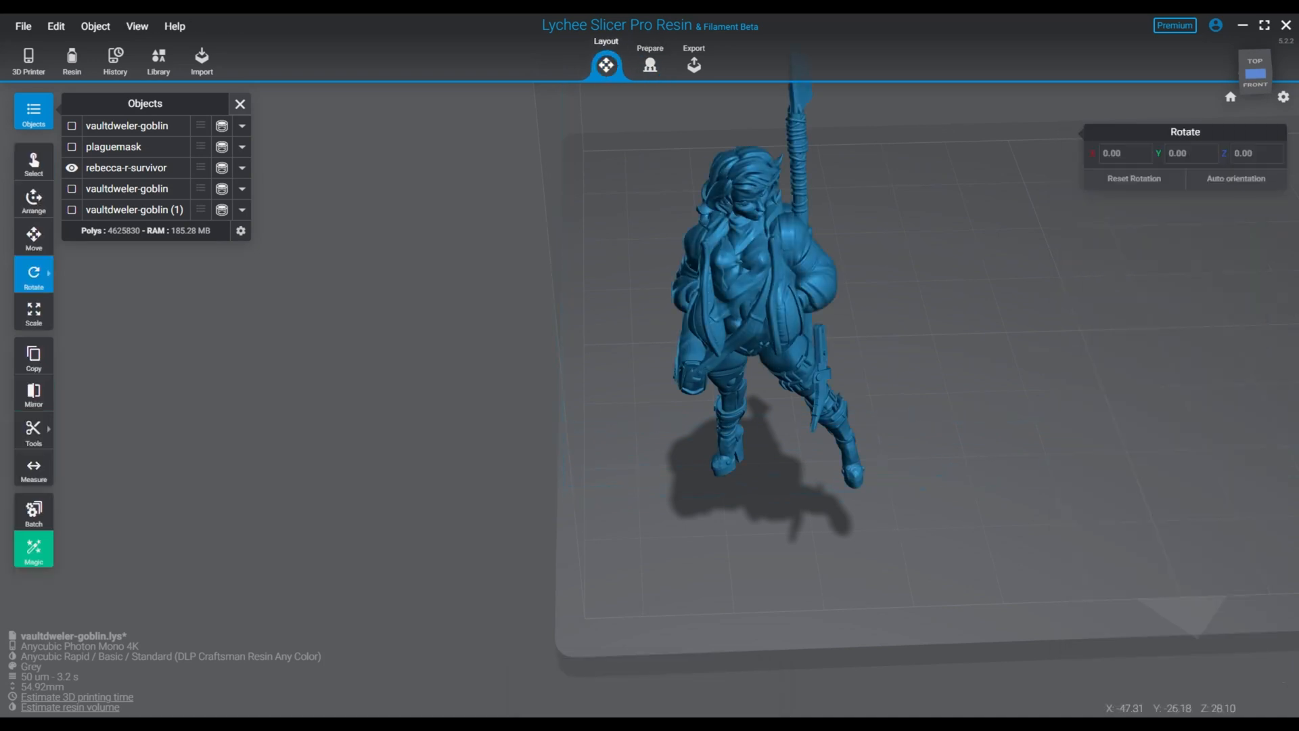
pyautogui.click(127, 168)
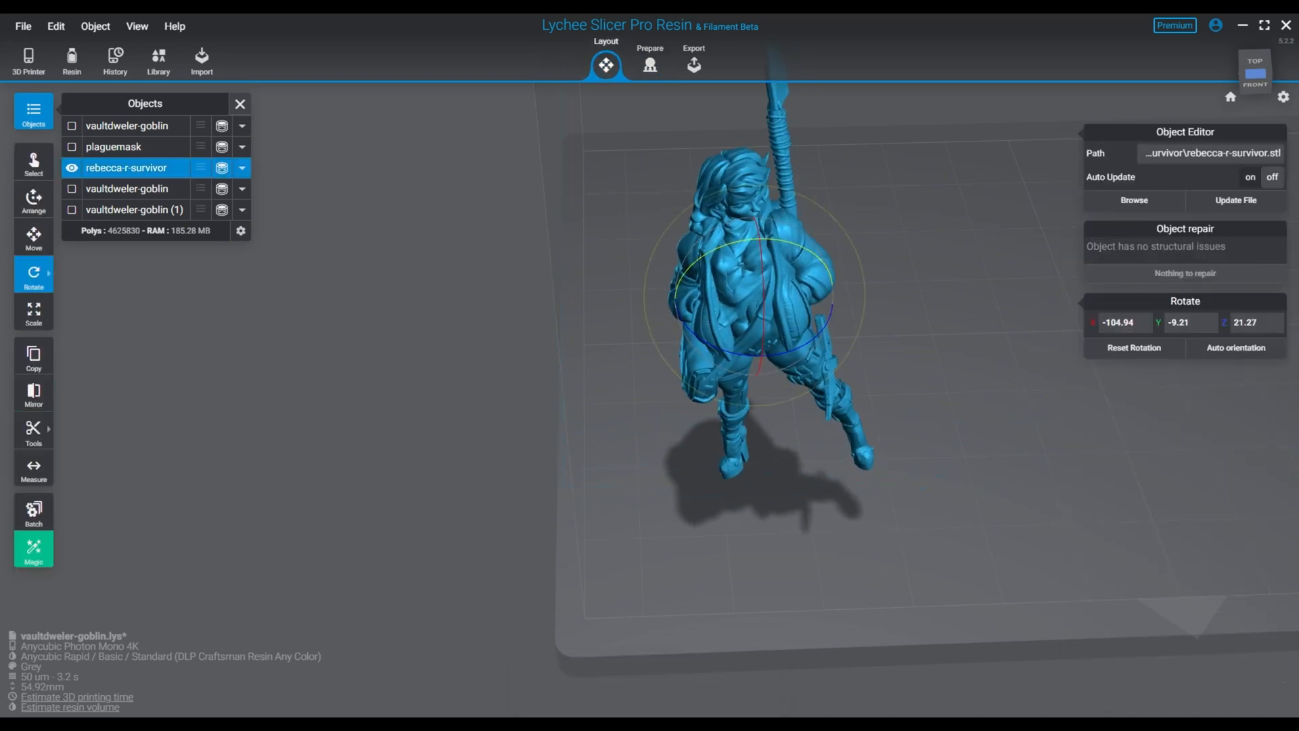
pyautogui.click(650, 65)
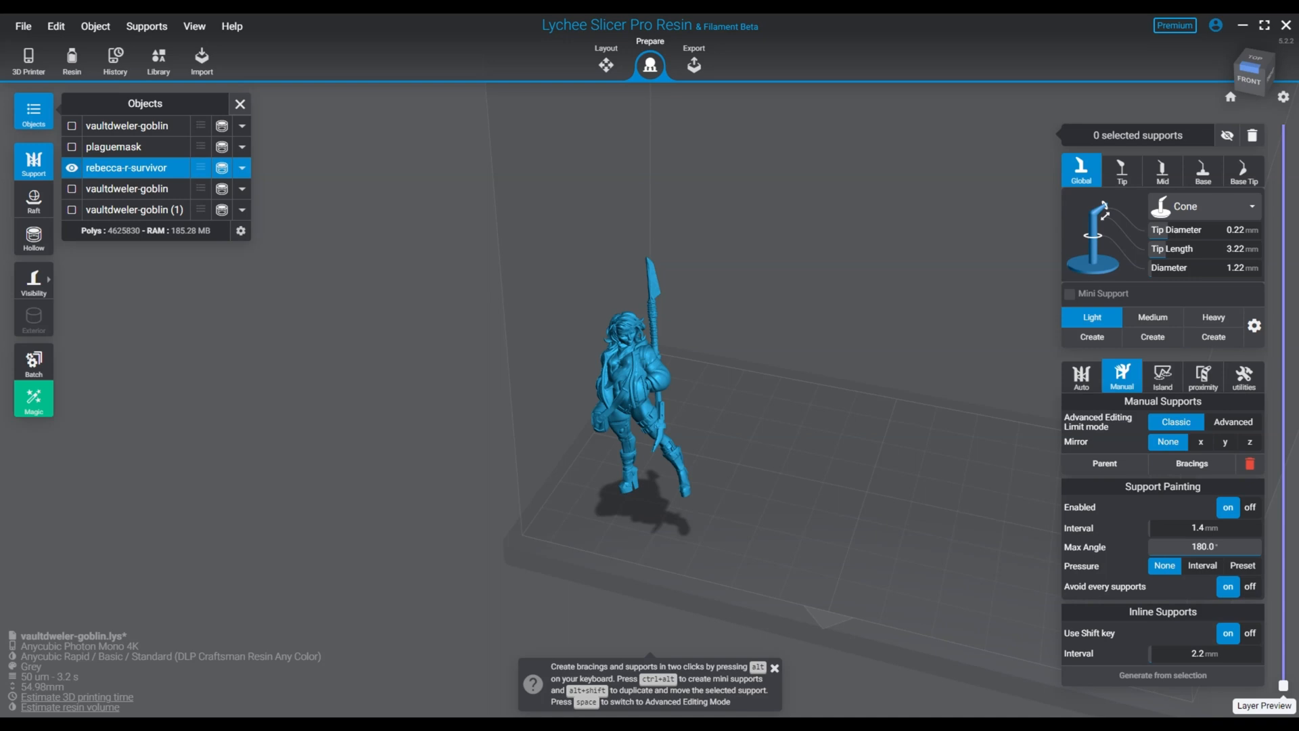
# Show only vaultdweler-goblin and set its feet flat on the plate via Rotate > On Plate
pyautogui.click(72, 125)
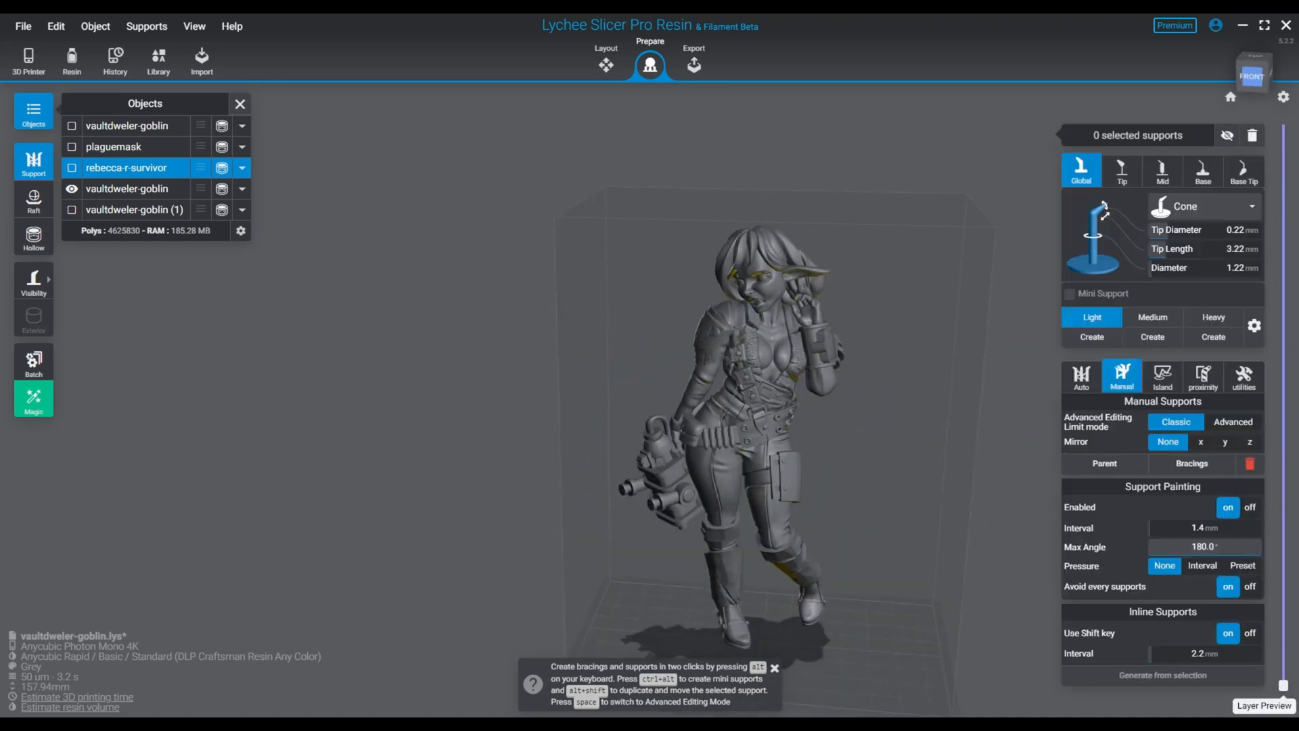
pyautogui.click(606, 65)
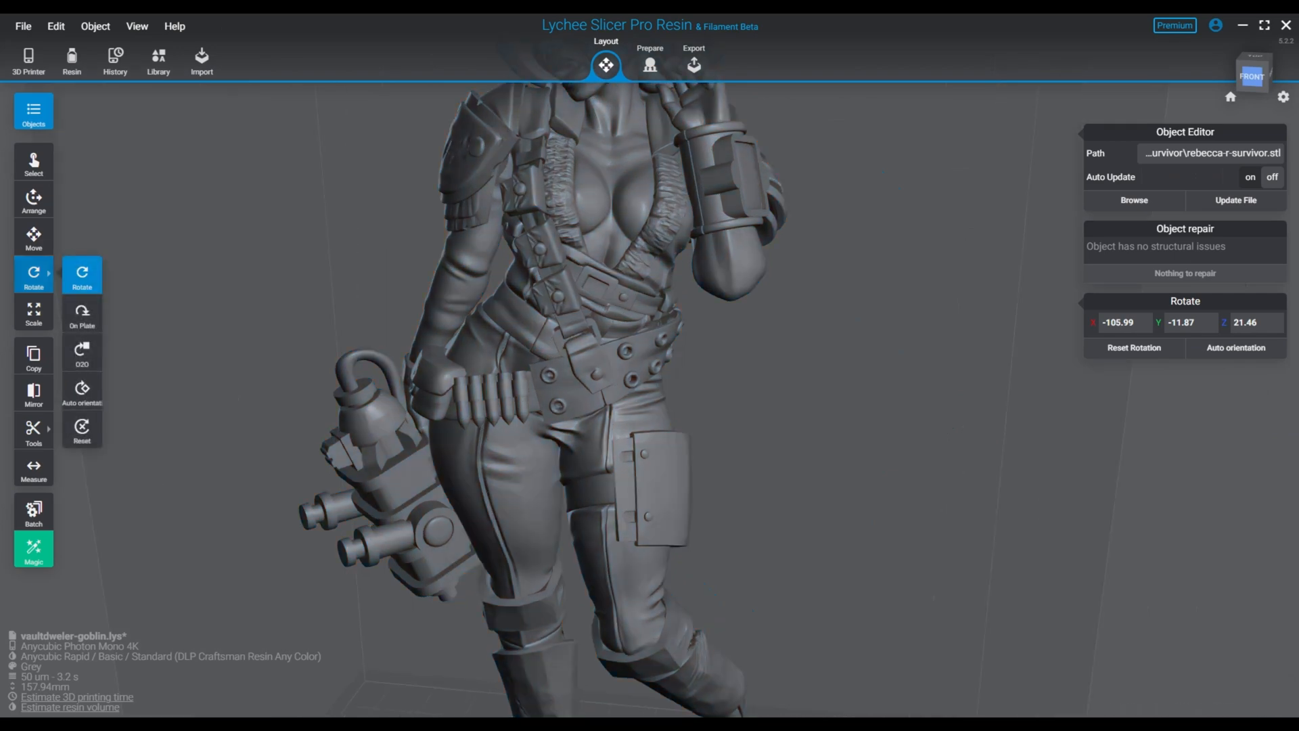
pyautogui.click(81, 312)
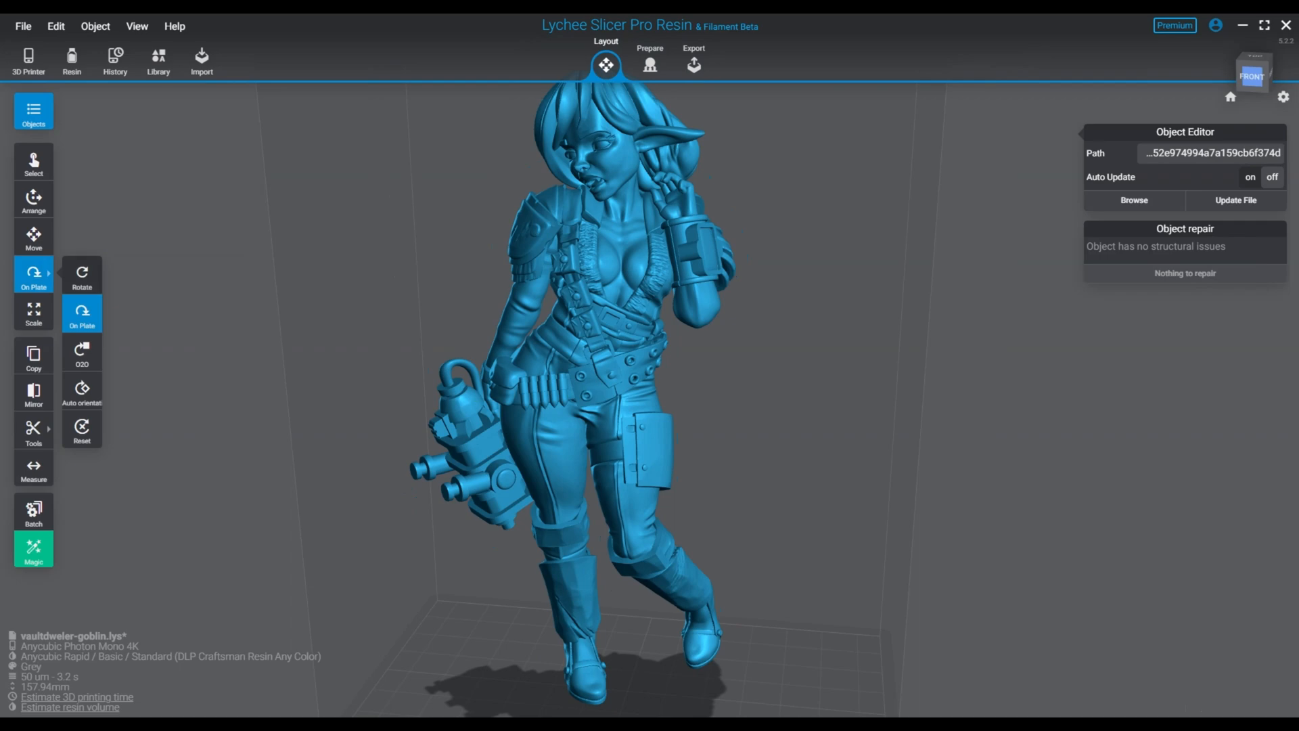
pyautogui.click(82, 275)
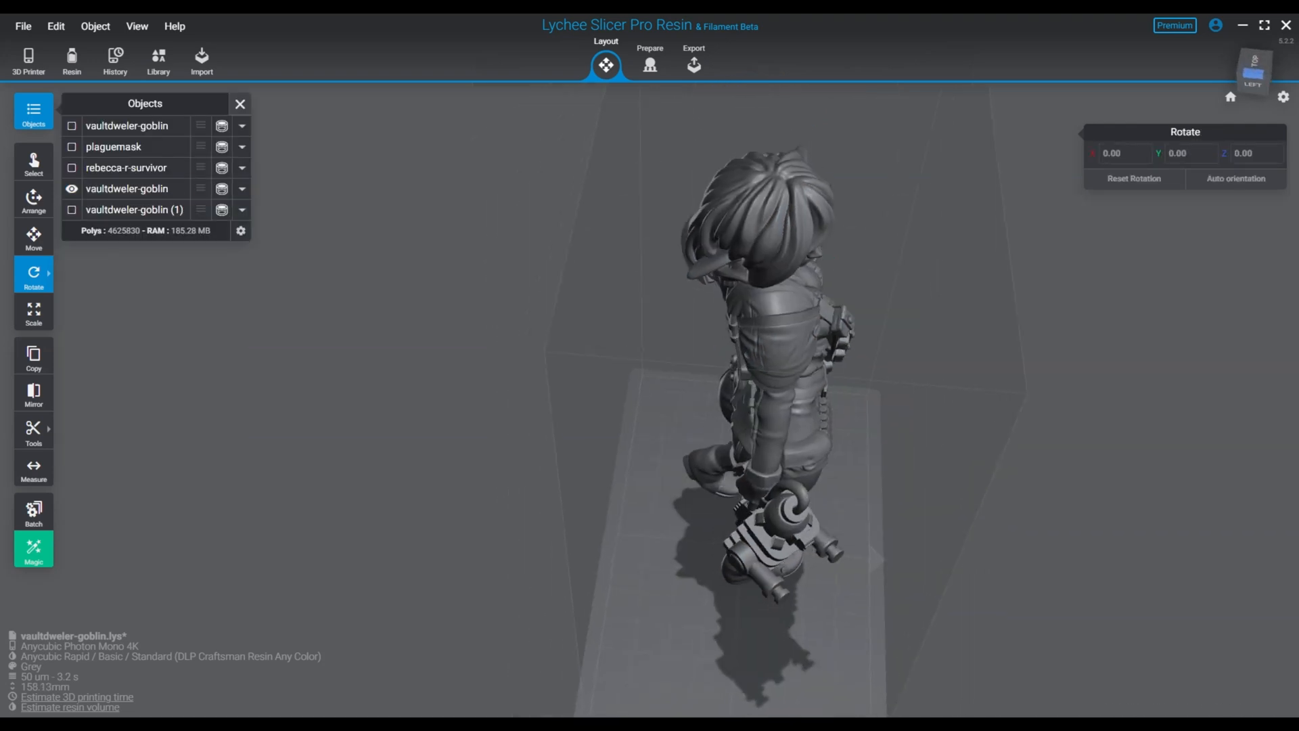
# Preview the upright goblin's slice layers in Prepare to inspect its legs and overhangs
pyautogui.click(649, 60)
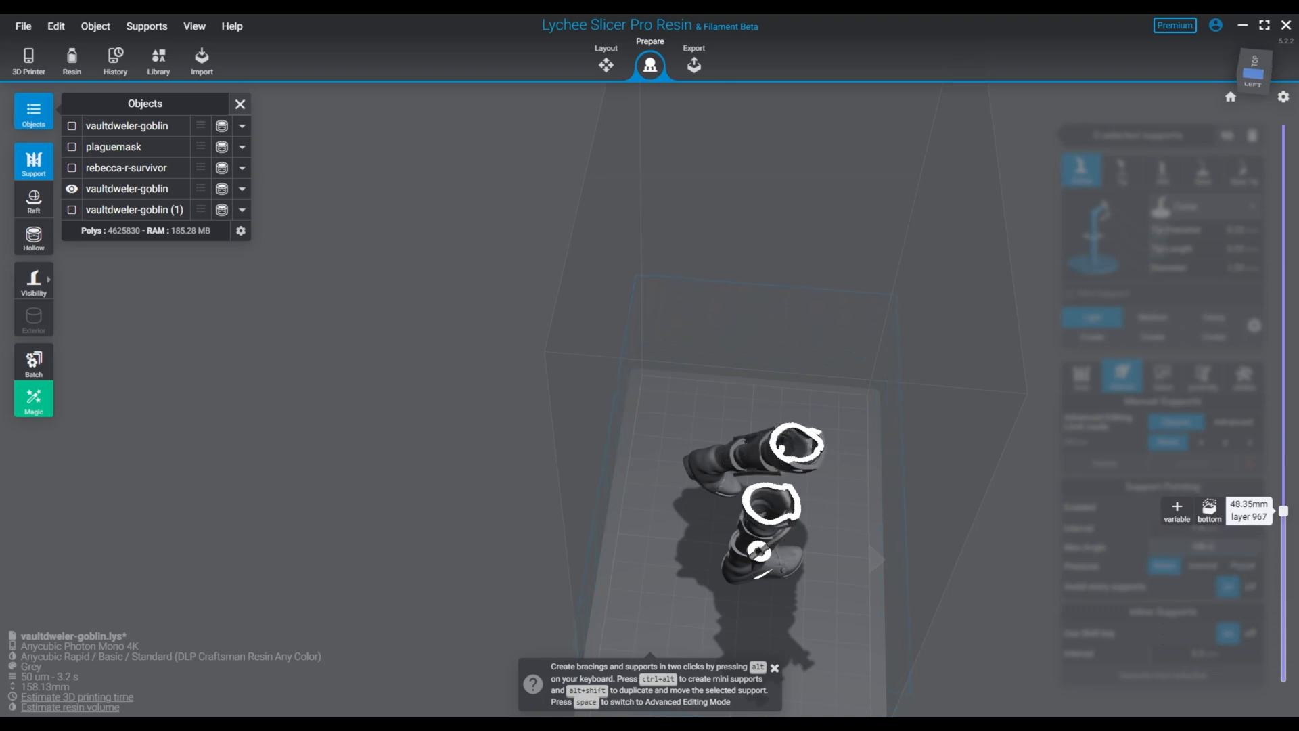
pyautogui.moveTo(1285, 511); pyautogui.dragTo(1285, 581)
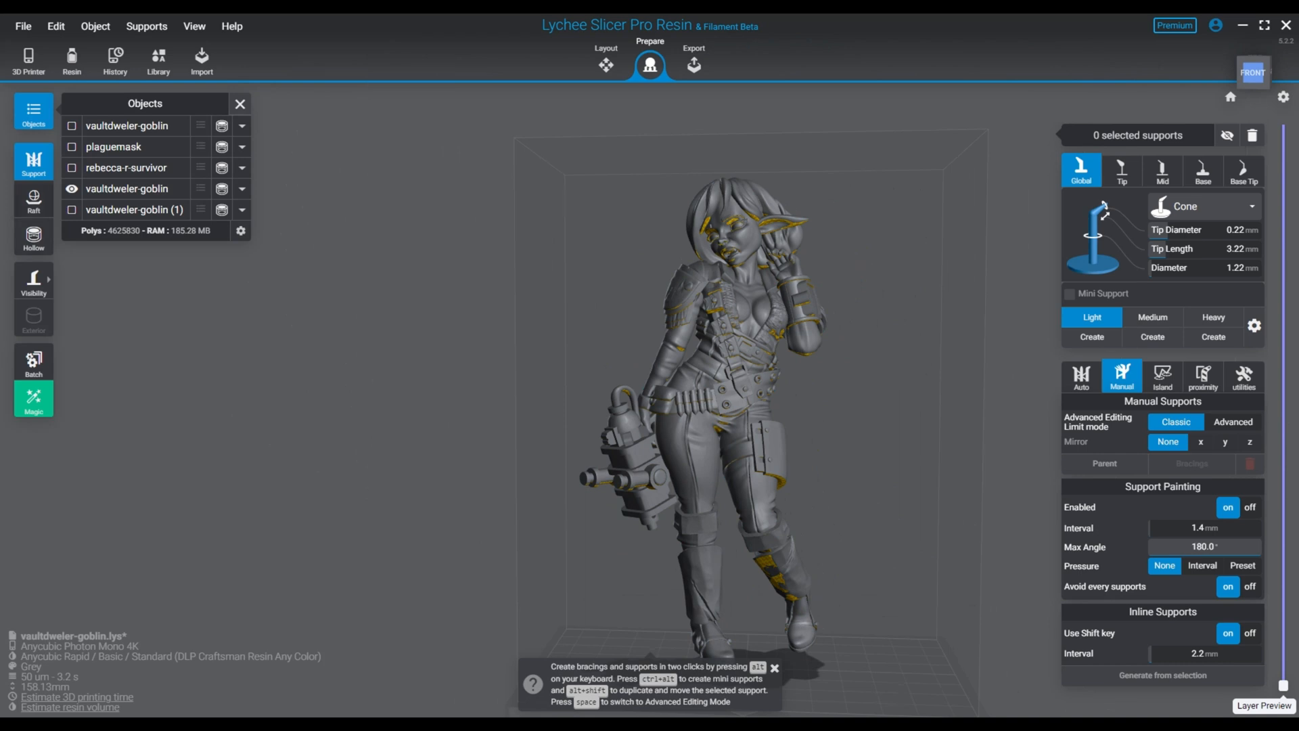
# Switch the resin profile to 20um DLP Craftsman Resin layer thickness
pyautogui.click(33, 199)
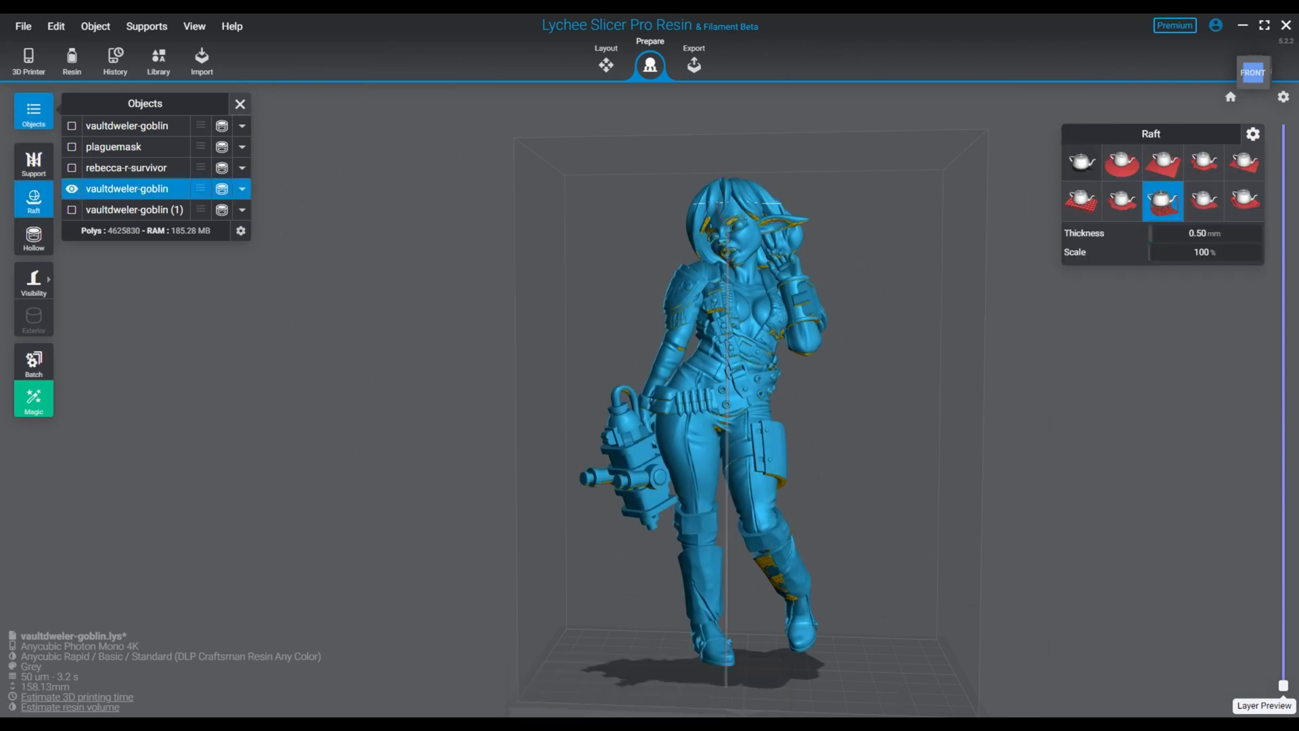
pyautogui.click(33, 161)
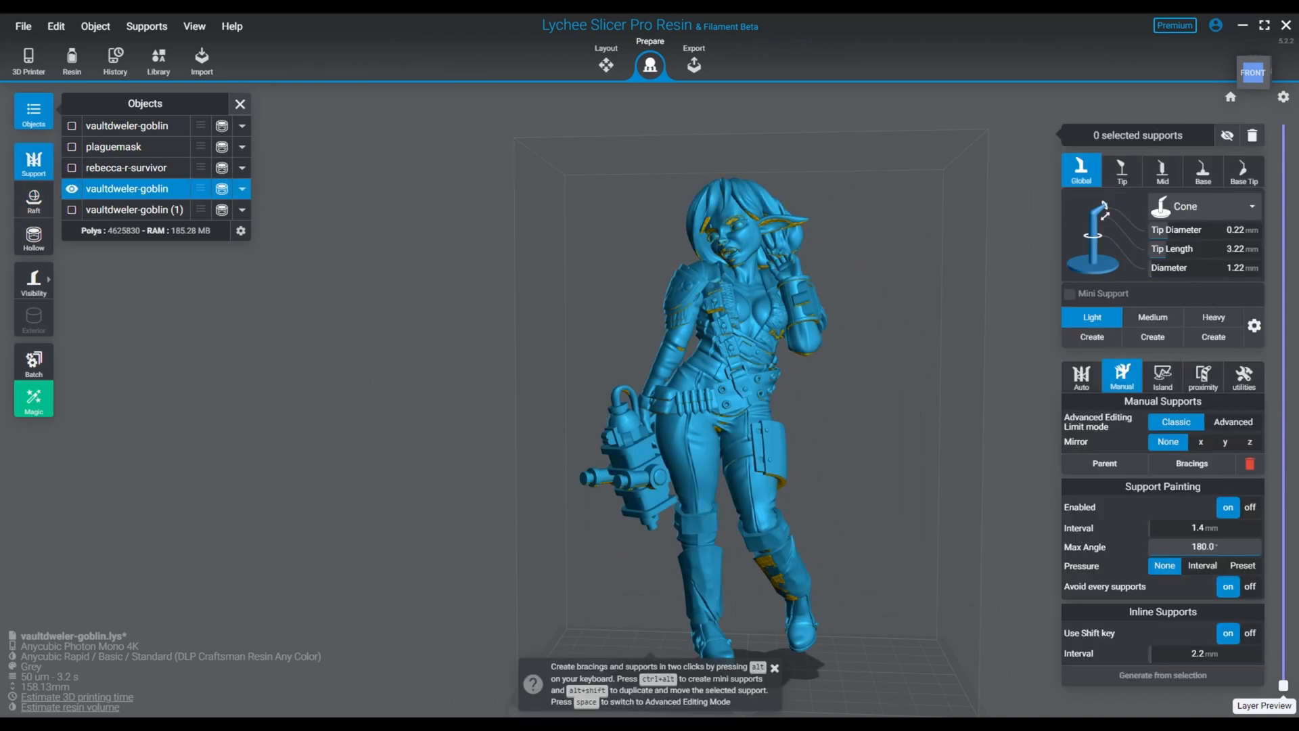
pyautogui.click(1162, 376)
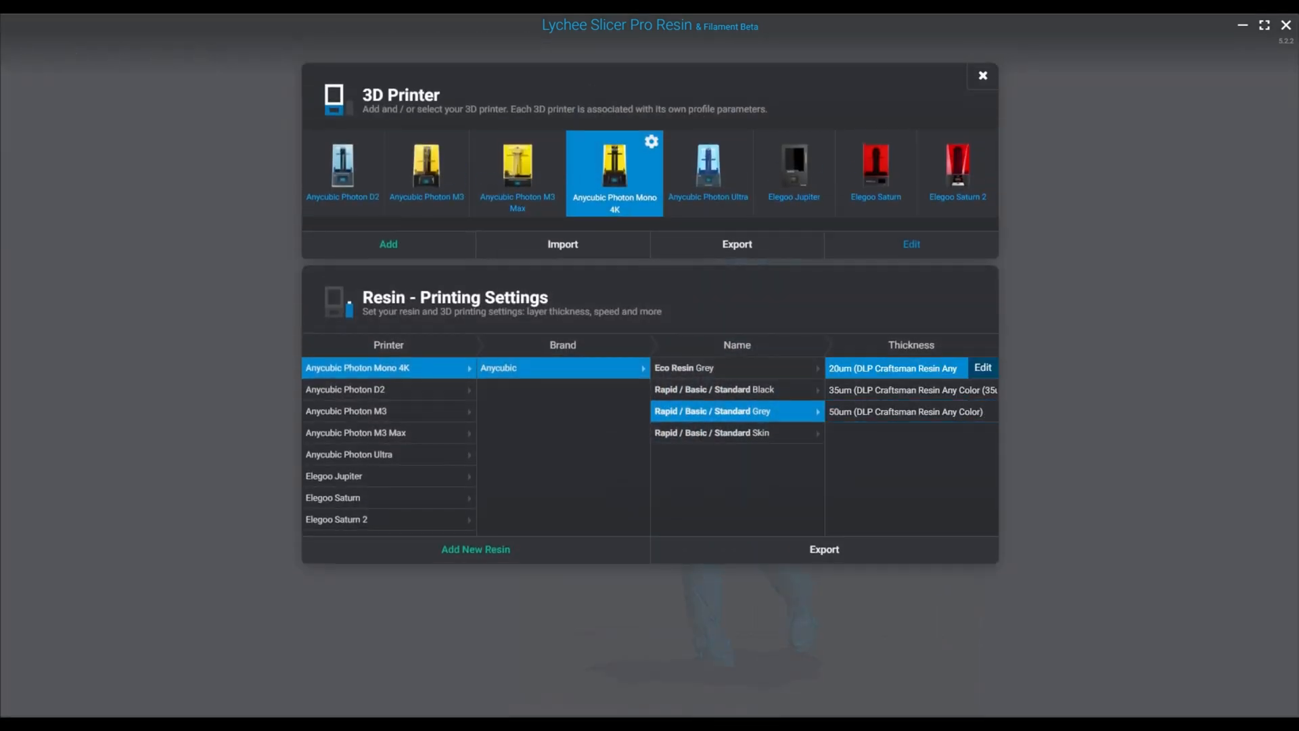
pyautogui.click(982, 75)
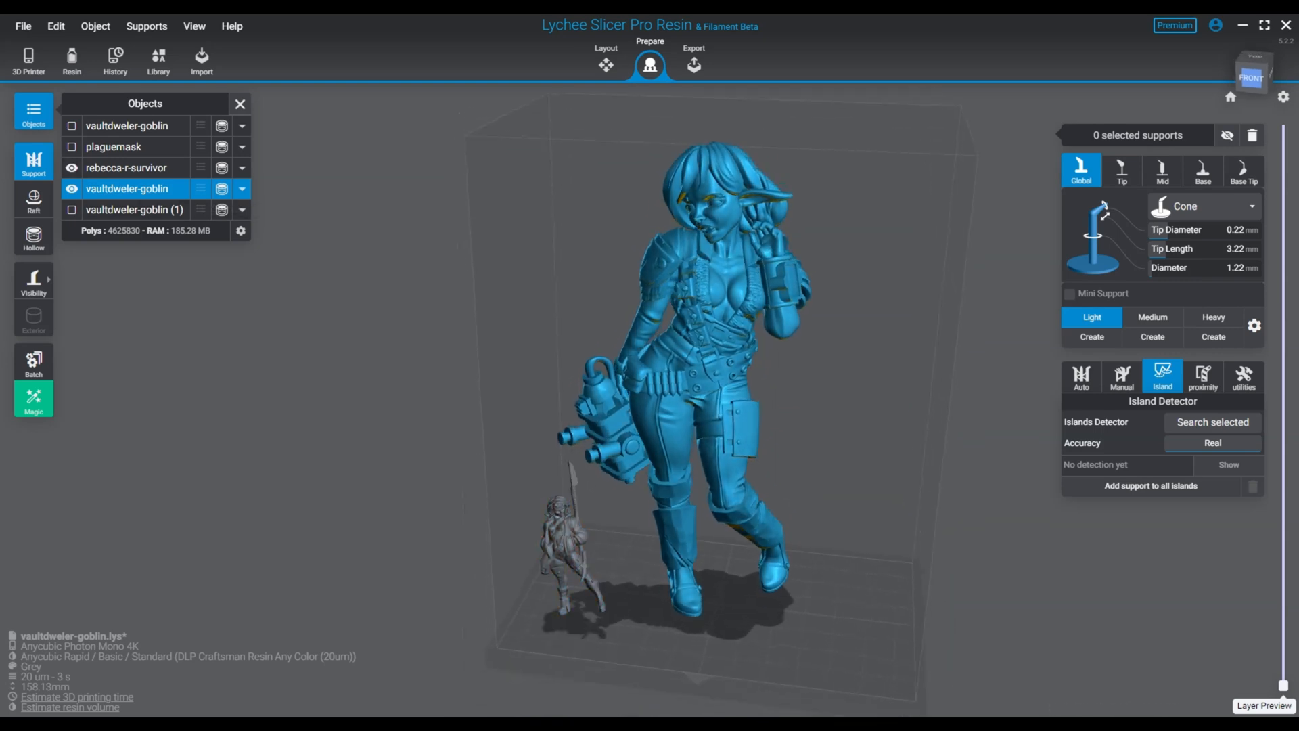
# Return to Layout and make all five models visible on the build plate
pyautogui.click(606, 61)
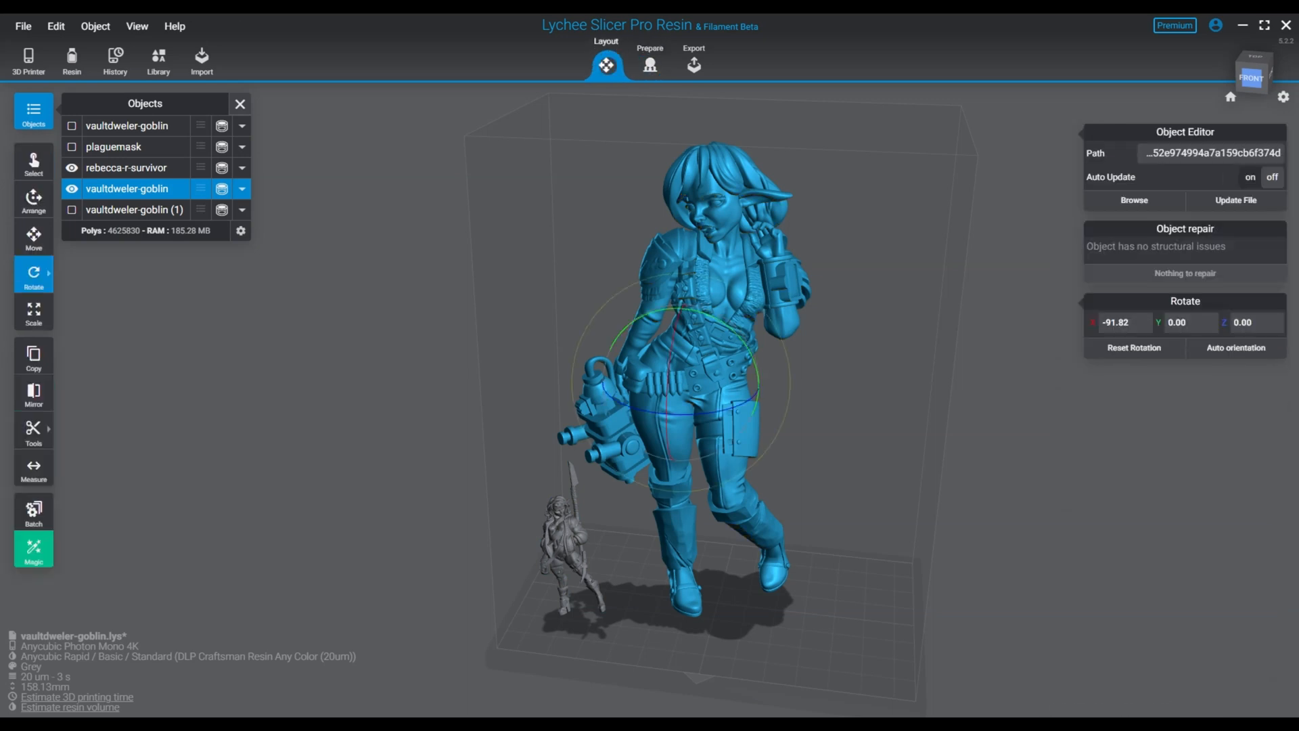
pyautogui.click(32, 238)
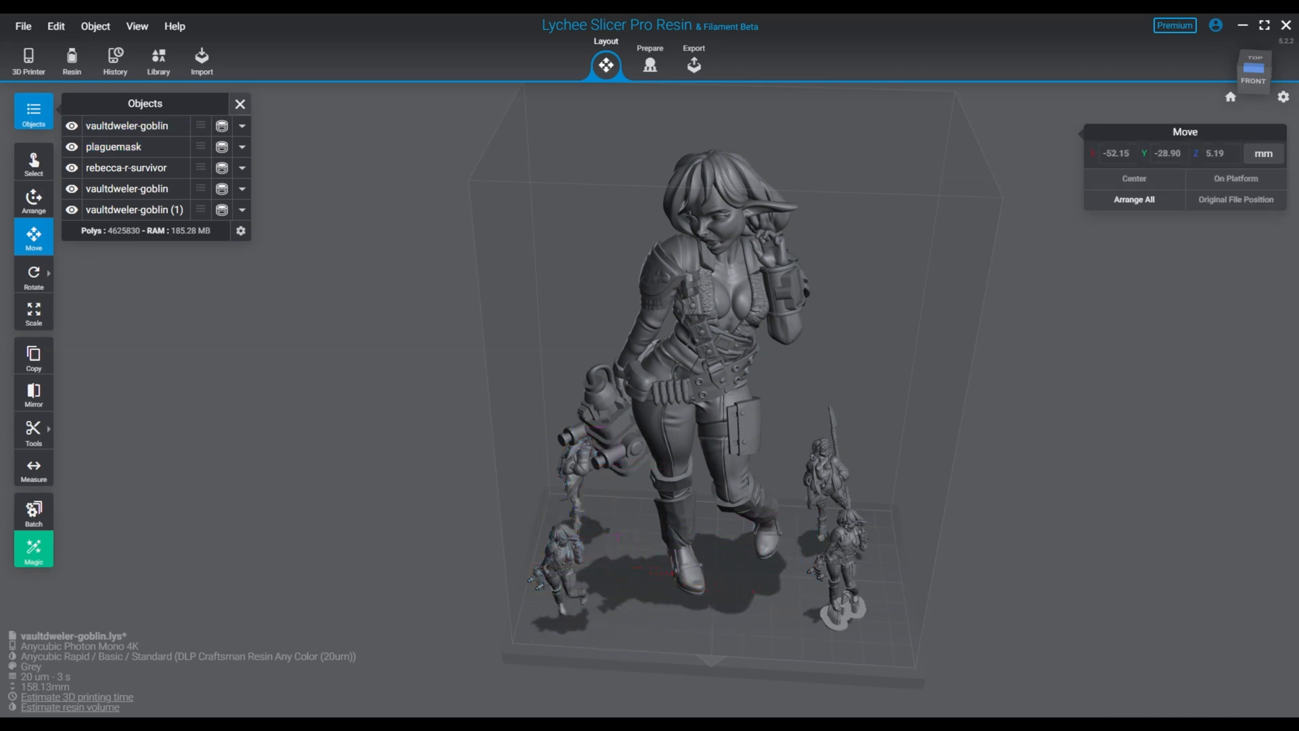
pyautogui.click(127, 188)
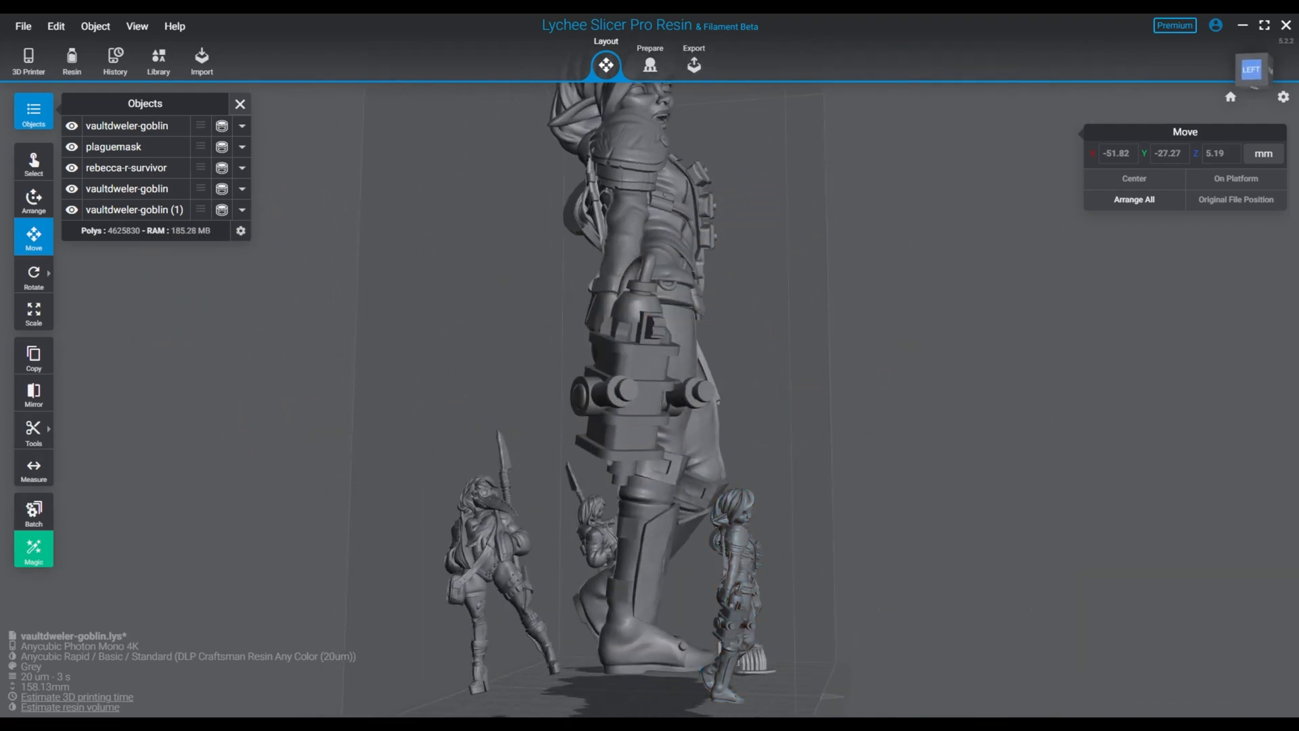
pyautogui.click(729, 580)
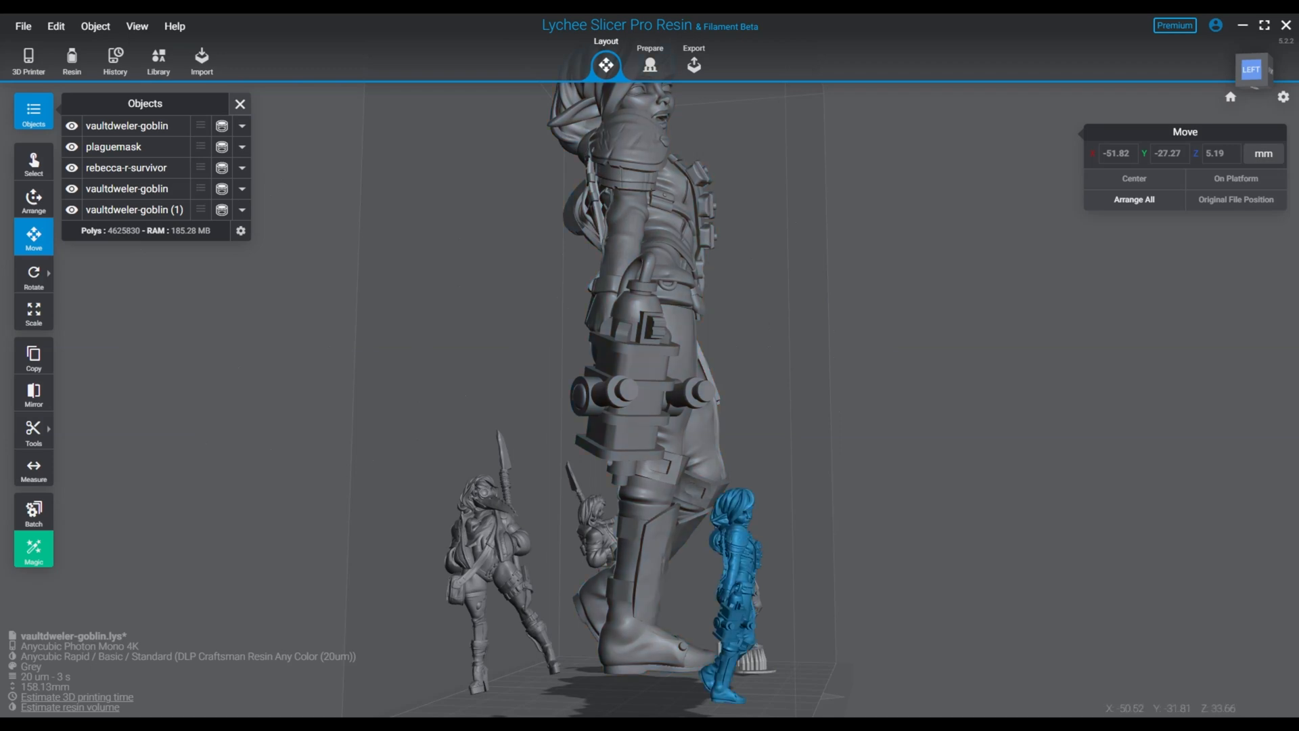